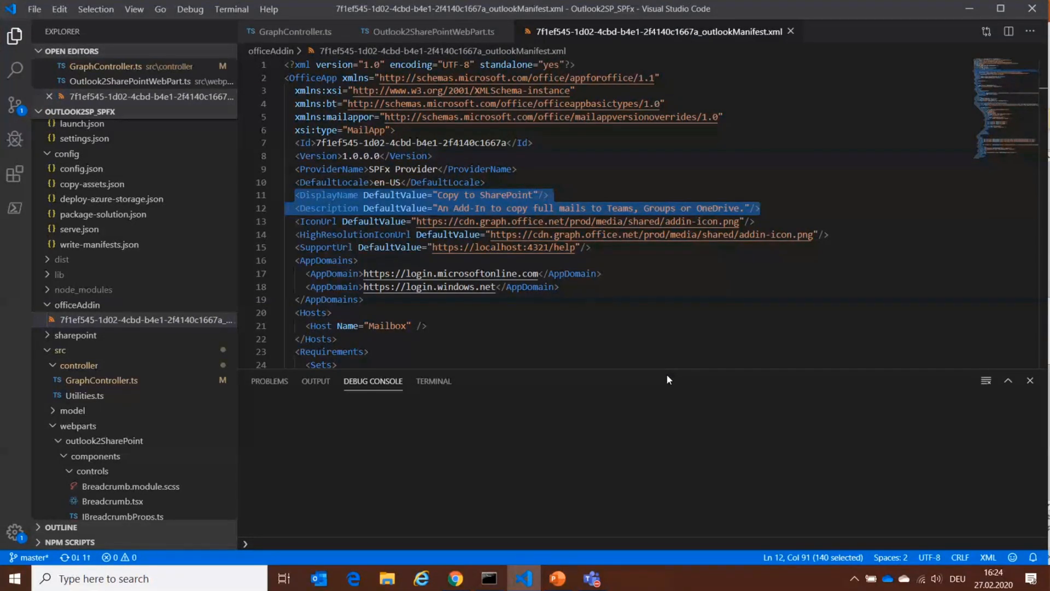
pyautogui.moveTo(94, 324)
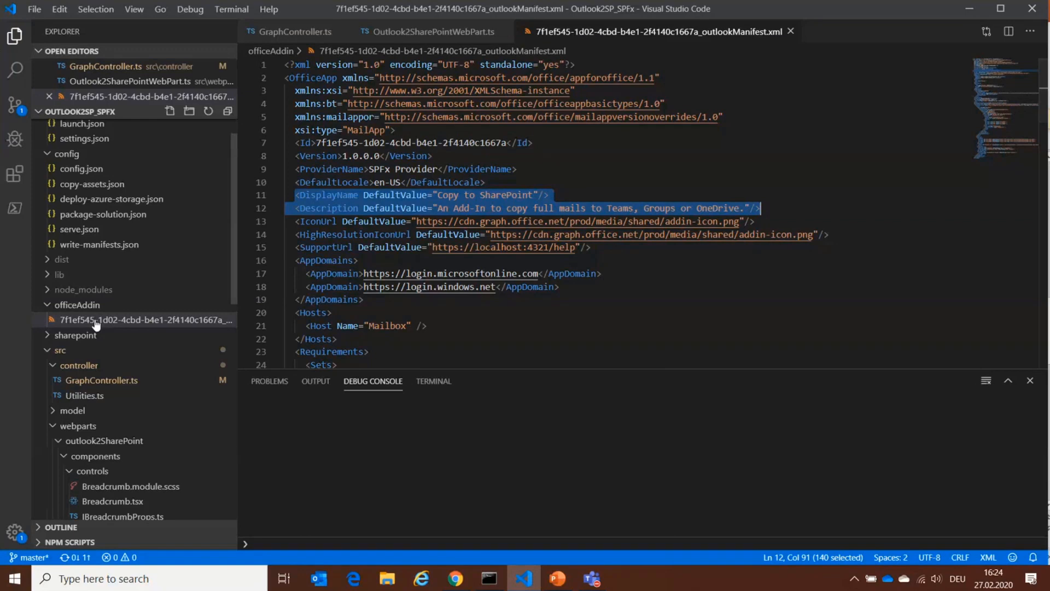
pyautogui.moveTo(94, 328)
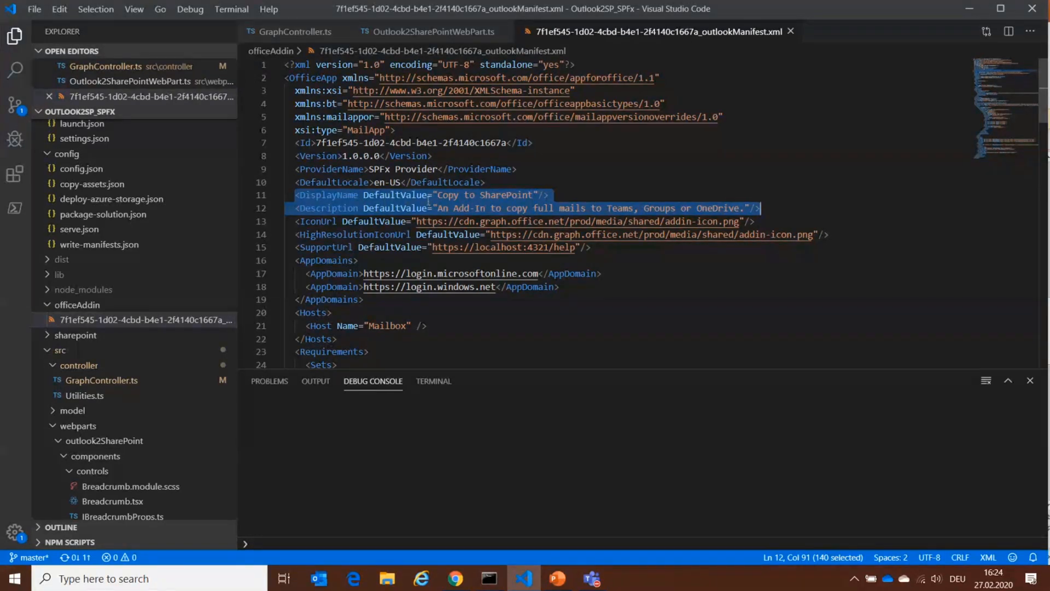
pyautogui.moveTo(432, 32)
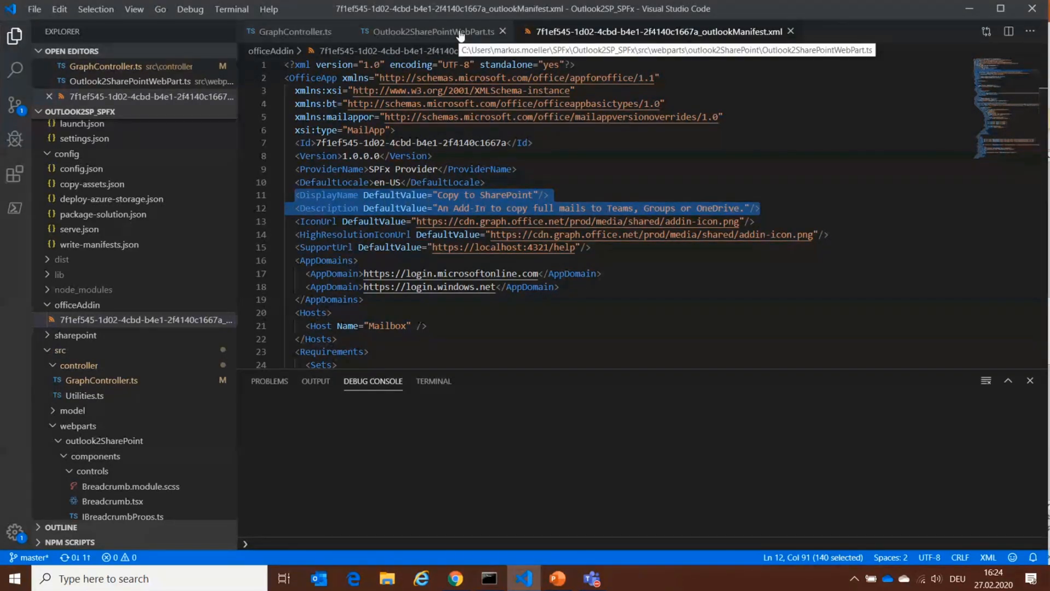
# - Show Outlook2SharePointWebPart.ts with its render() method passing the current mail item to React
pyautogui.click(431, 32)
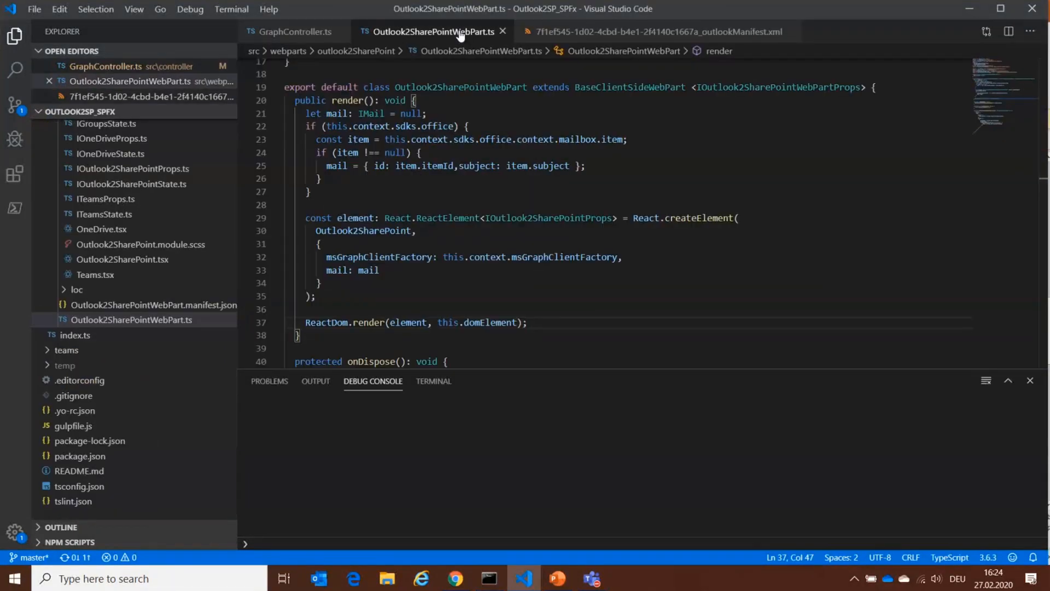
pyautogui.moveTo(467, 89)
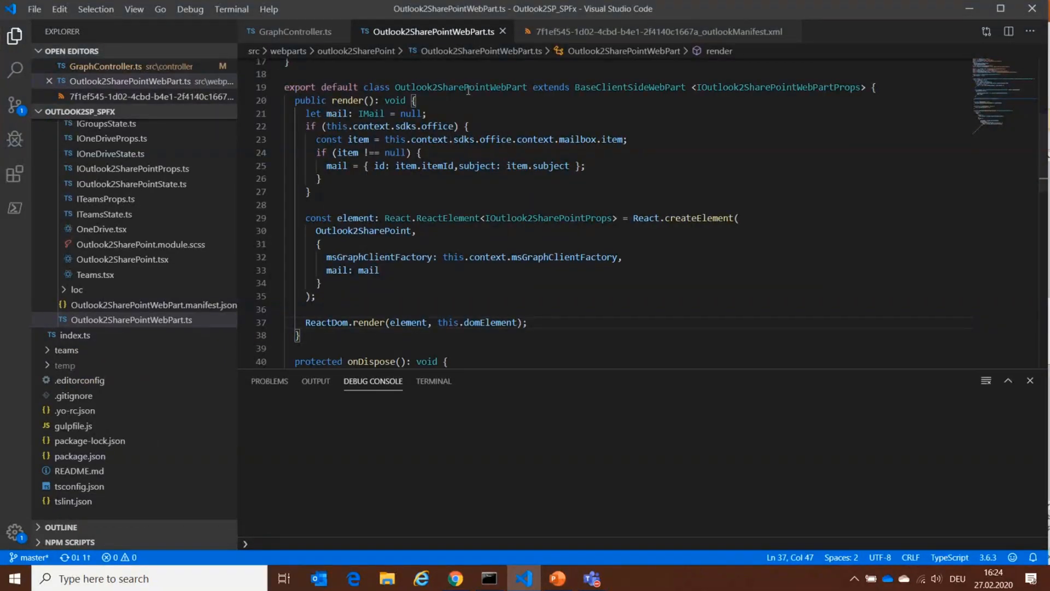
pyautogui.moveTo(436, 125)
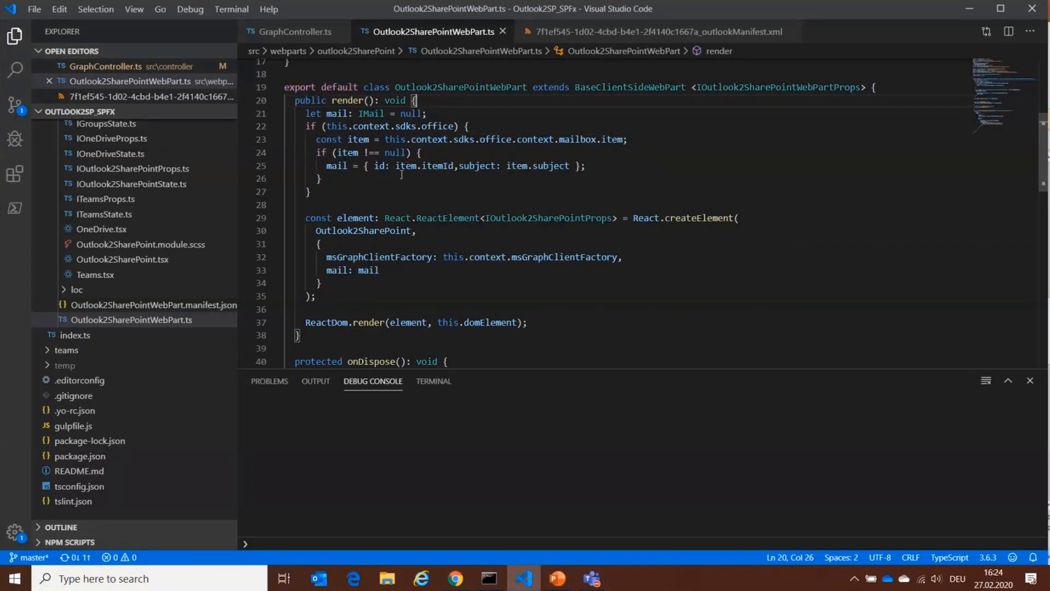
pyautogui.moveTo(410, 174)
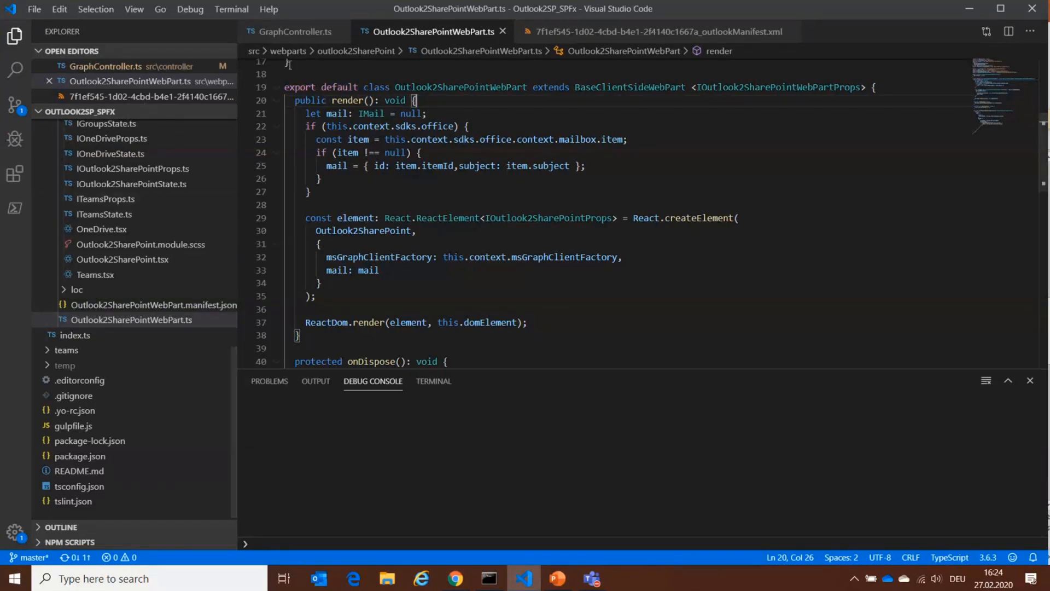
# - Review GraphController.ts: retrieveMimeMail, saveNormalMail, saveBigMail and the start of uploadMailSlices
pyautogui.click(294, 32)
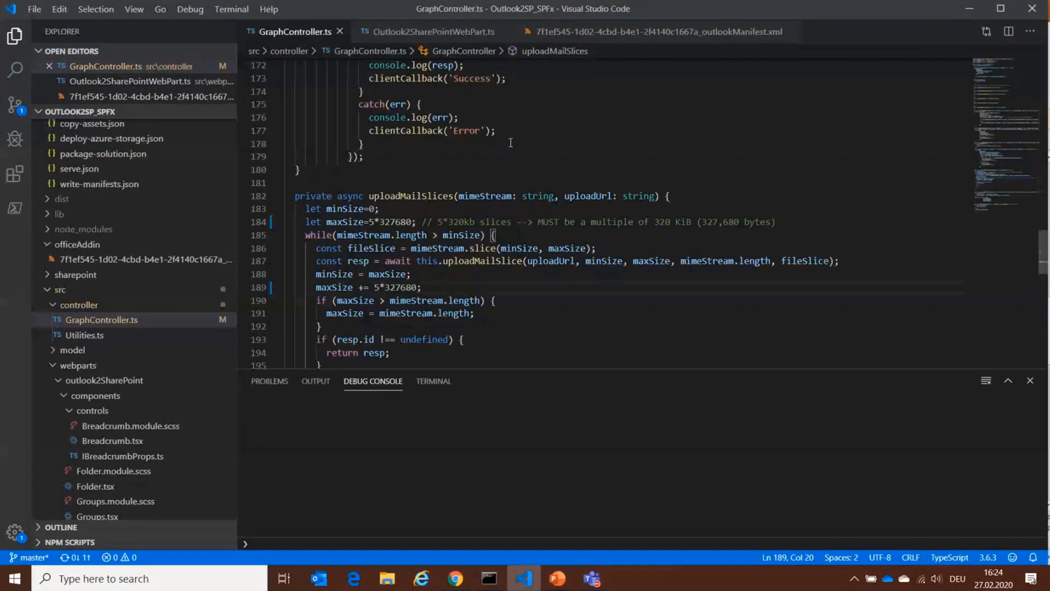
pyautogui.scroll(3)
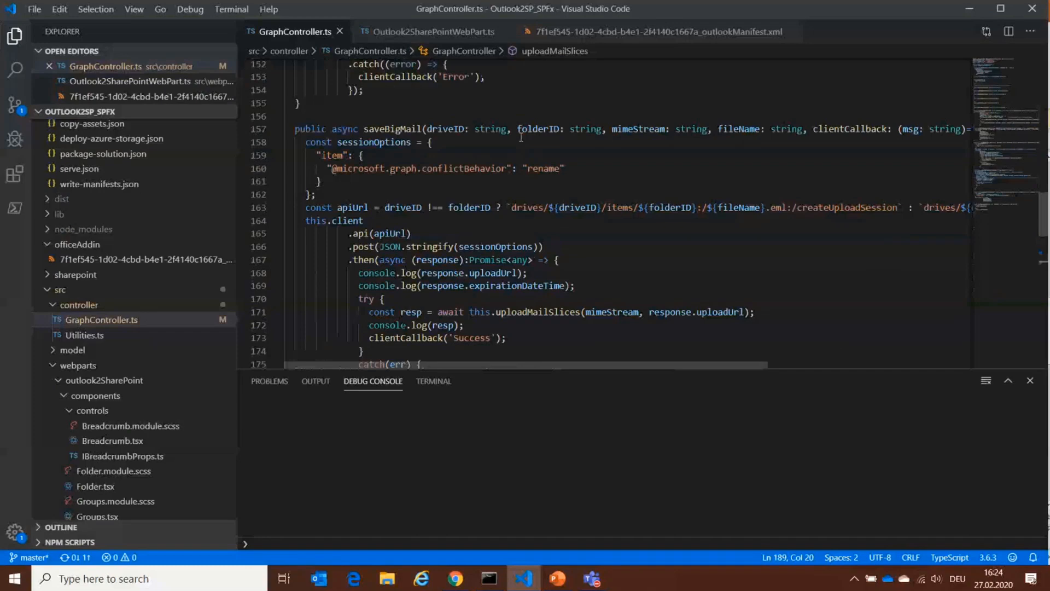
pyautogui.scroll(3)
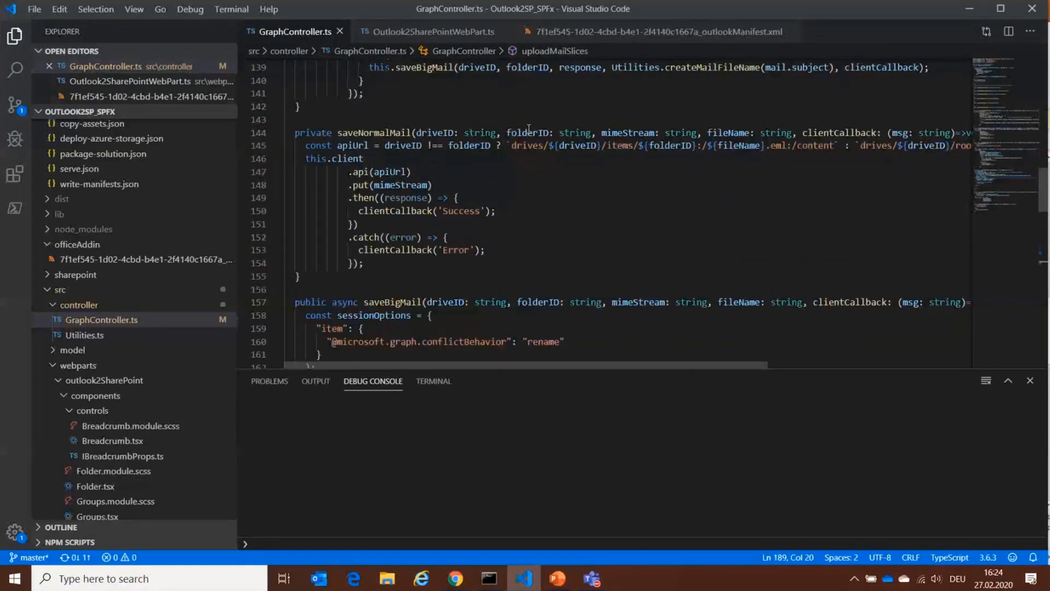
pyautogui.scroll(3)
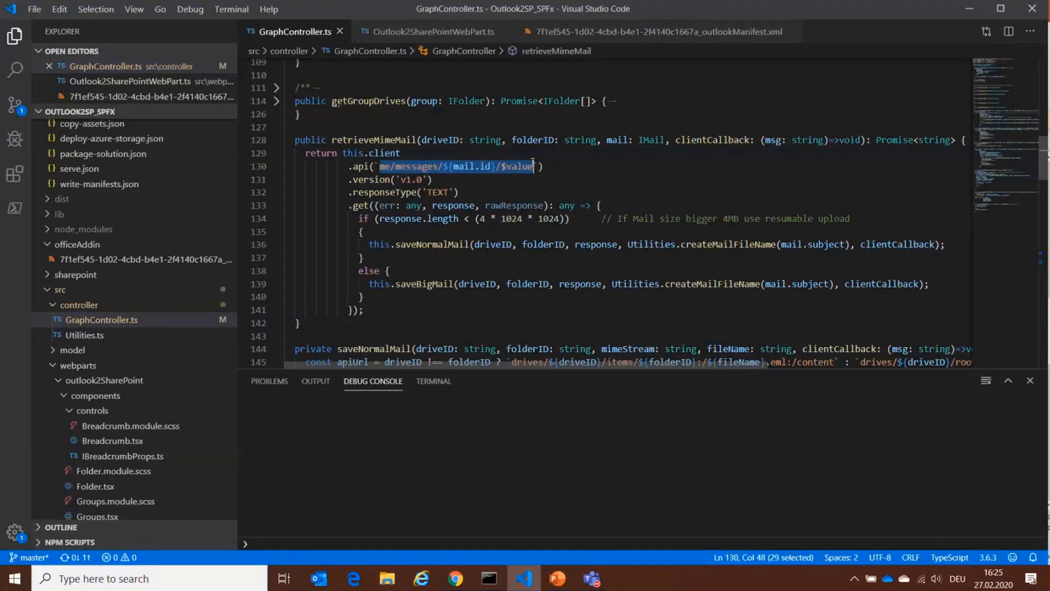
pyautogui.moveTo(583, 205)
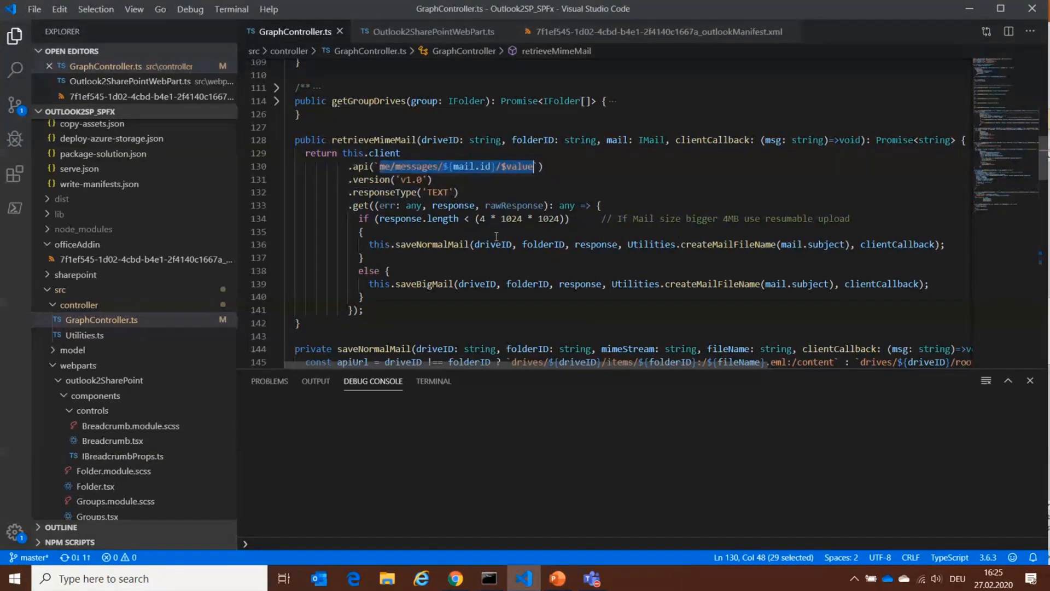
pyautogui.scroll(-3)
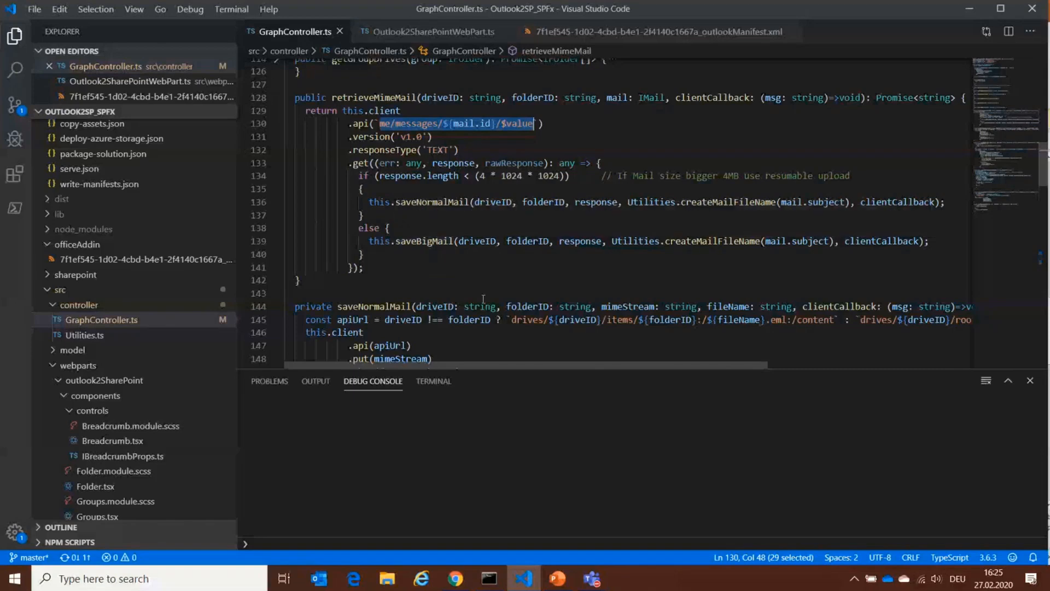
pyautogui.scroll(-3)
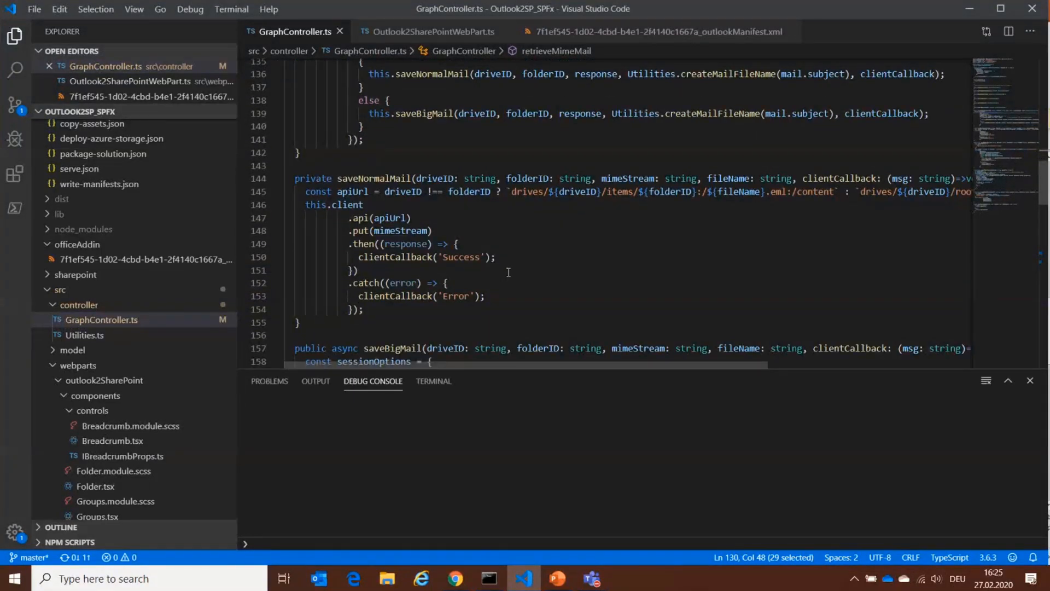
pyautogui.scroll(-3)
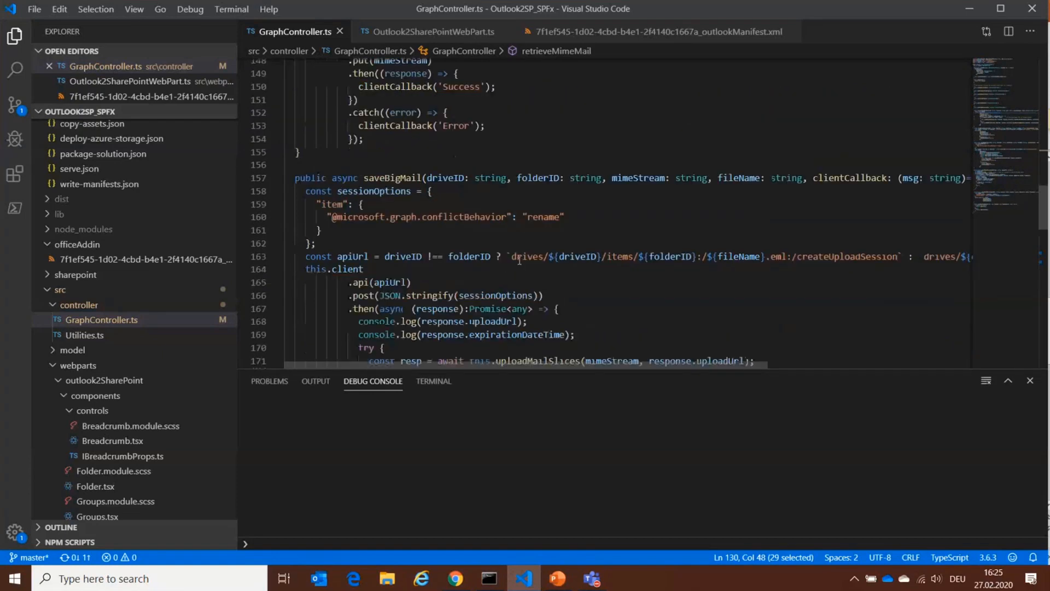
pyautogui.scroll(-3)
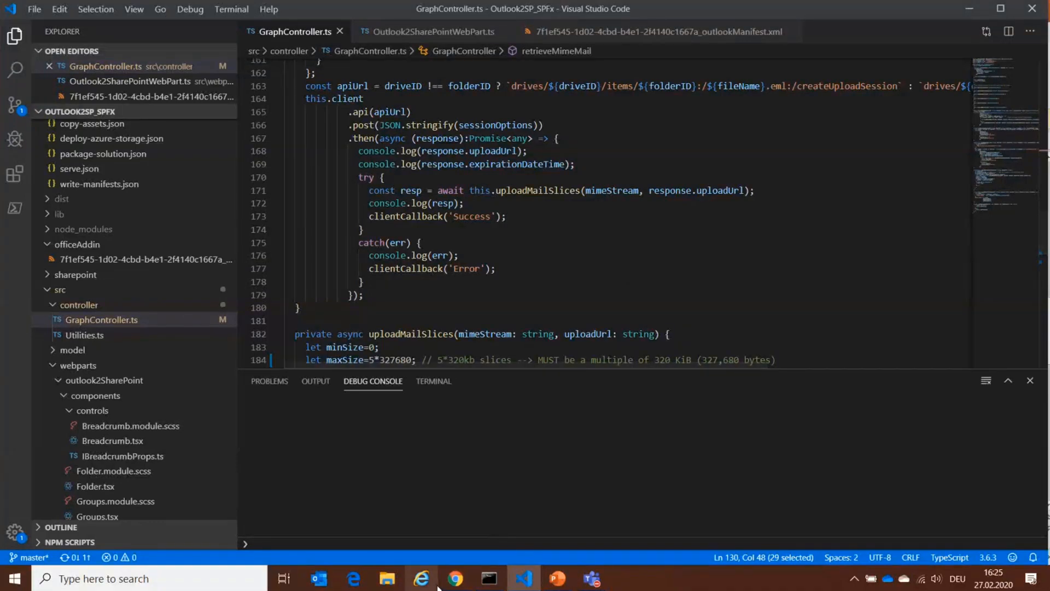
pyautogui.moveTo(455, 577)
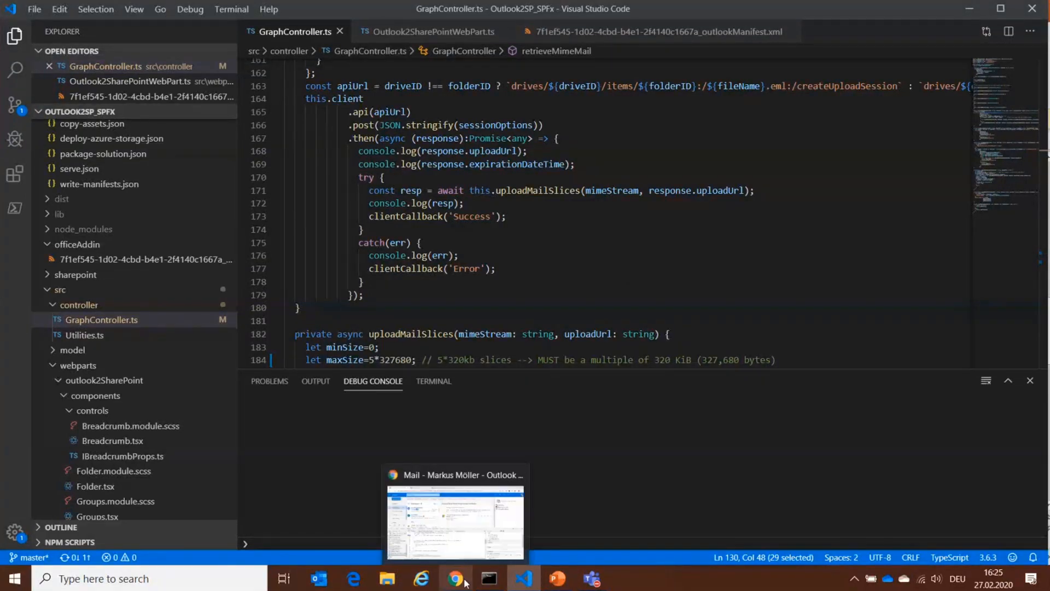
# - Show the Coming mail from Anna in Outlook Web with its more-actions menu listing Copy to SharePoint
pyautogui.click(455, 577)
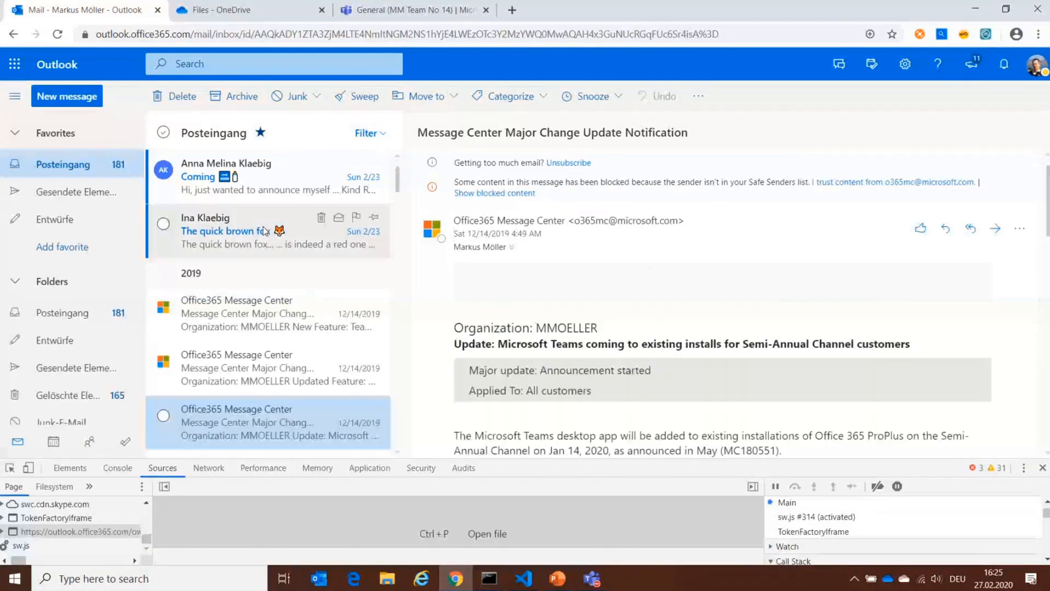
pyautogui.click(268, 176)
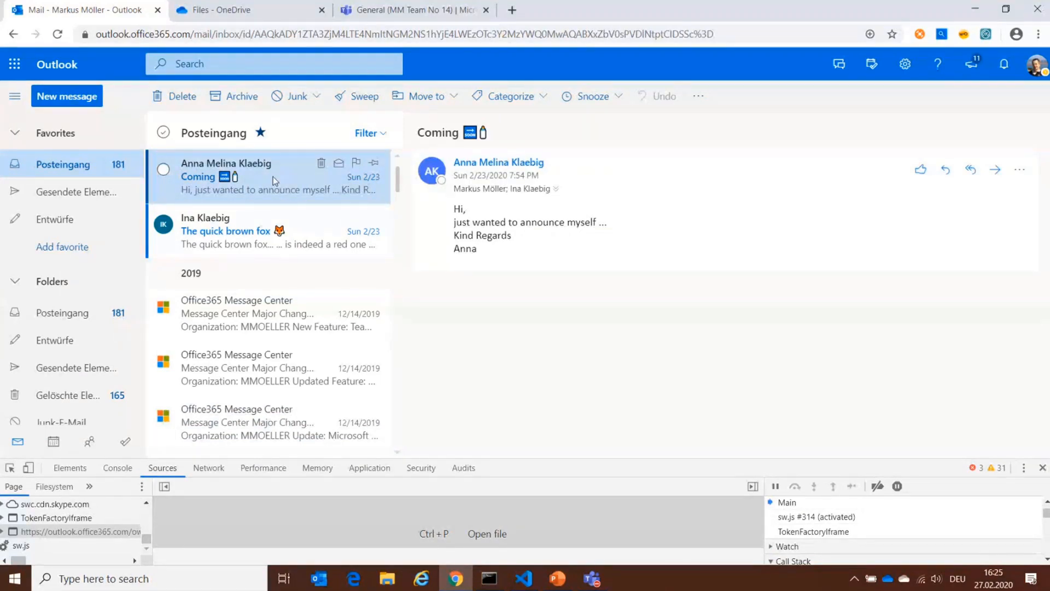
pyautogui.moveTo(379, 172)
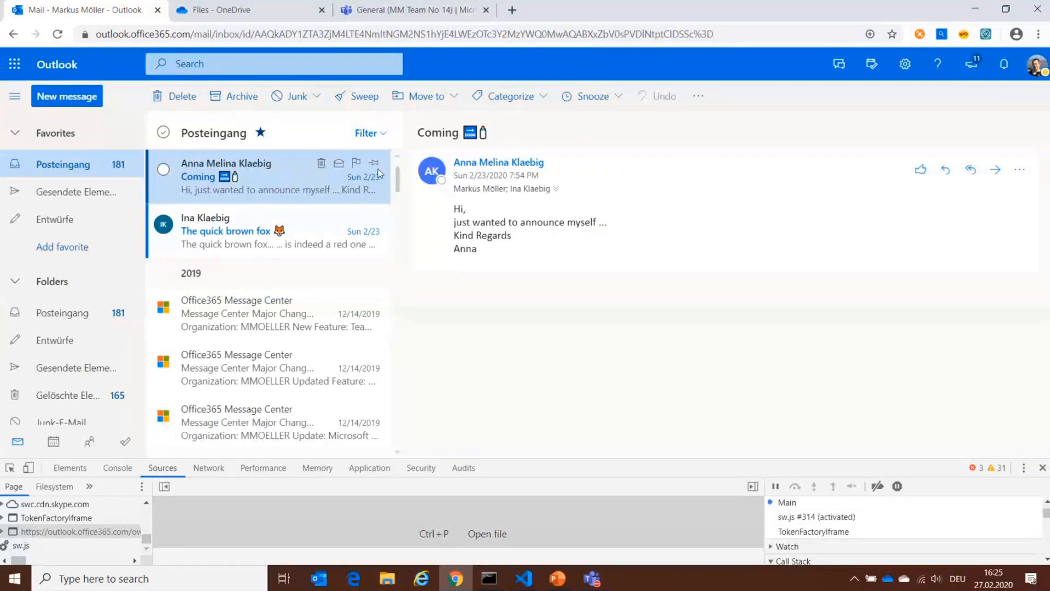
pyautogui.moveTo(769, 211)
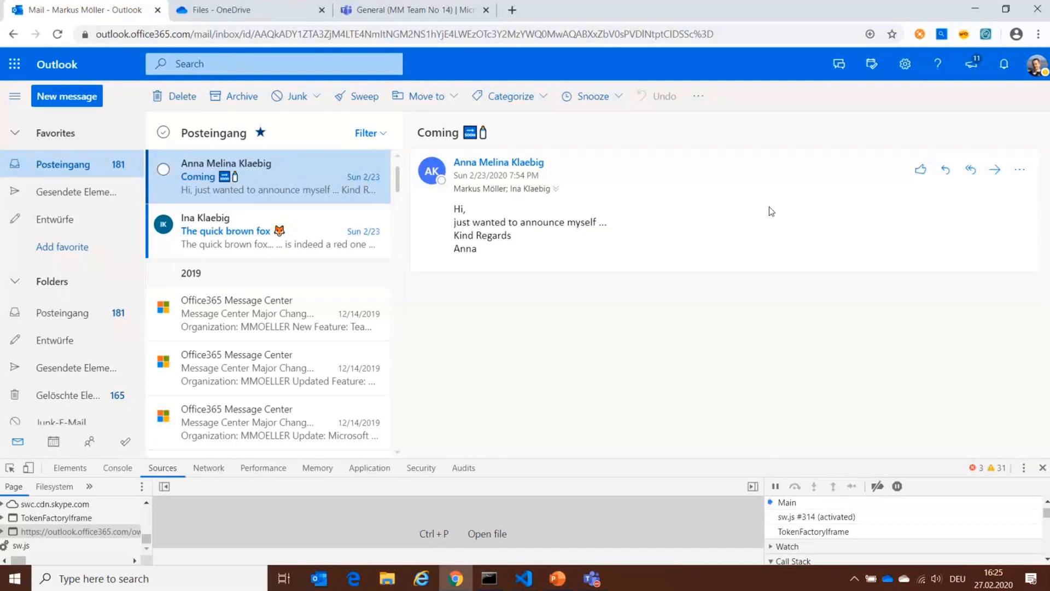
pyautogui.moveTo(795, 204)
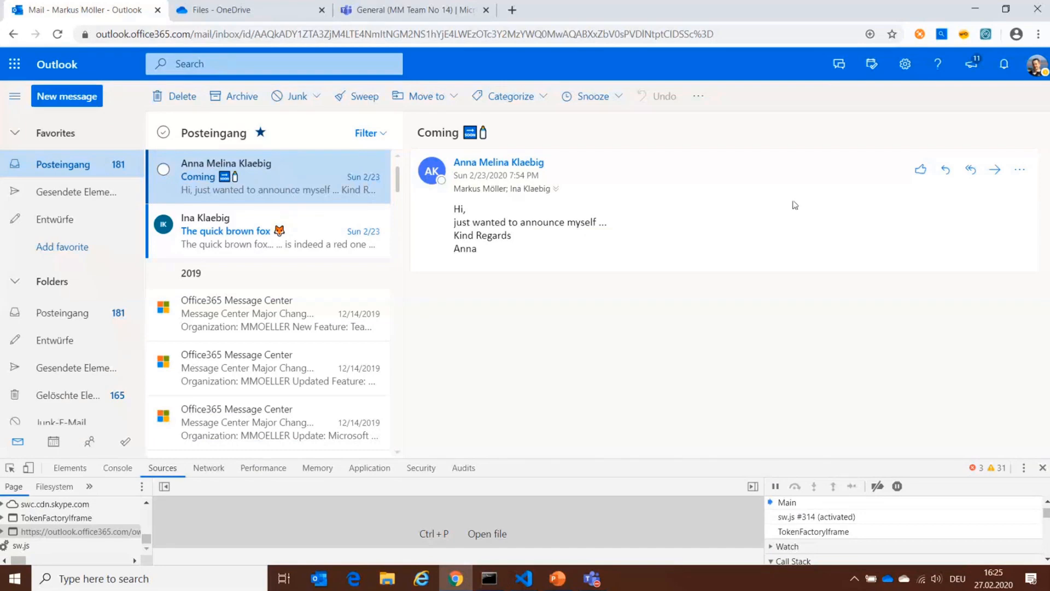
pyautogui.click(1019, 170)
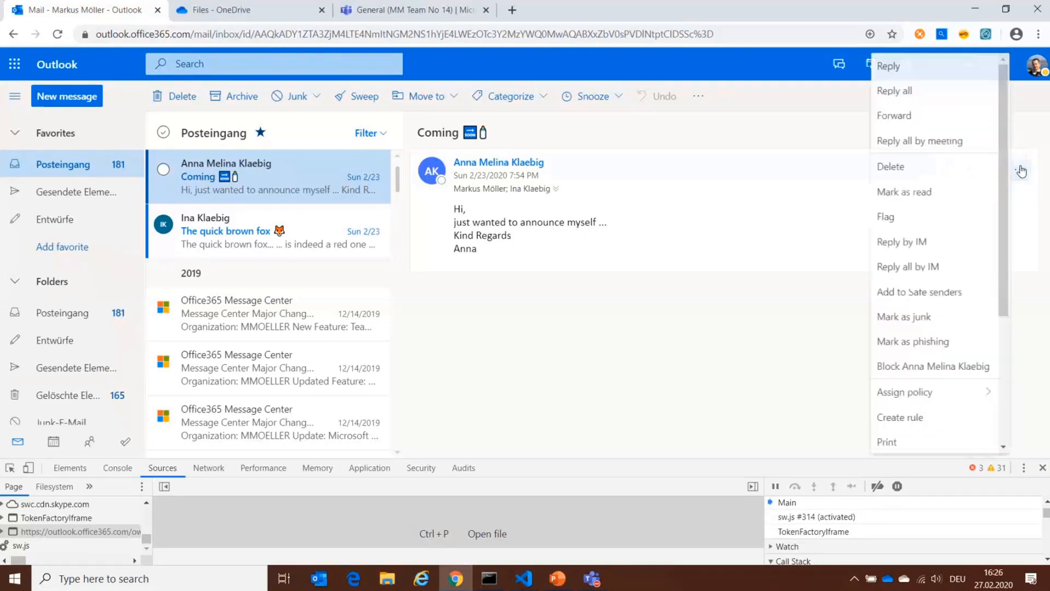
pyautogui.scroll(-3)
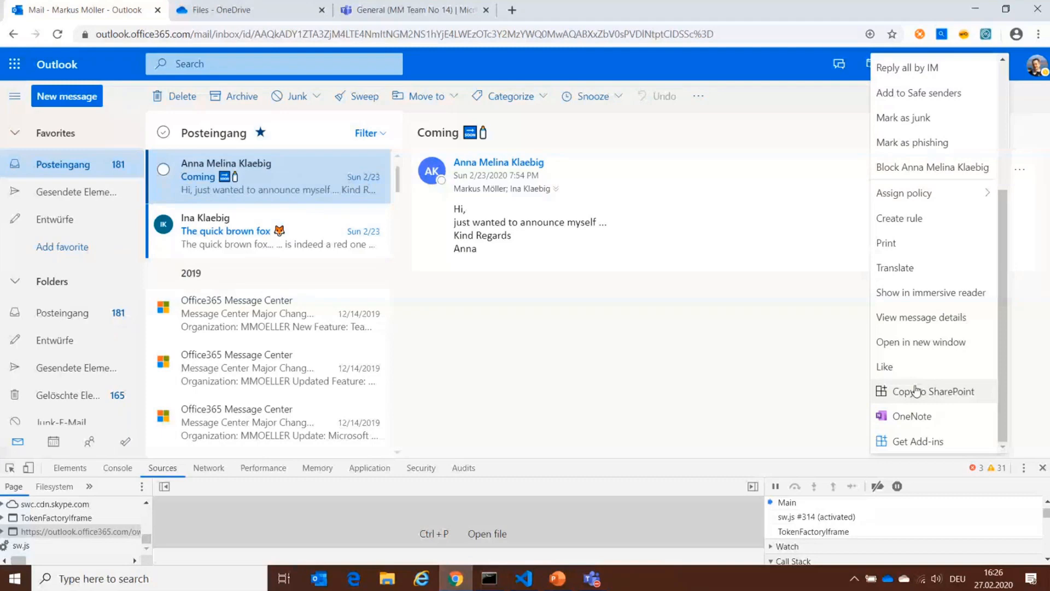
pyautogui.click(932, 390)
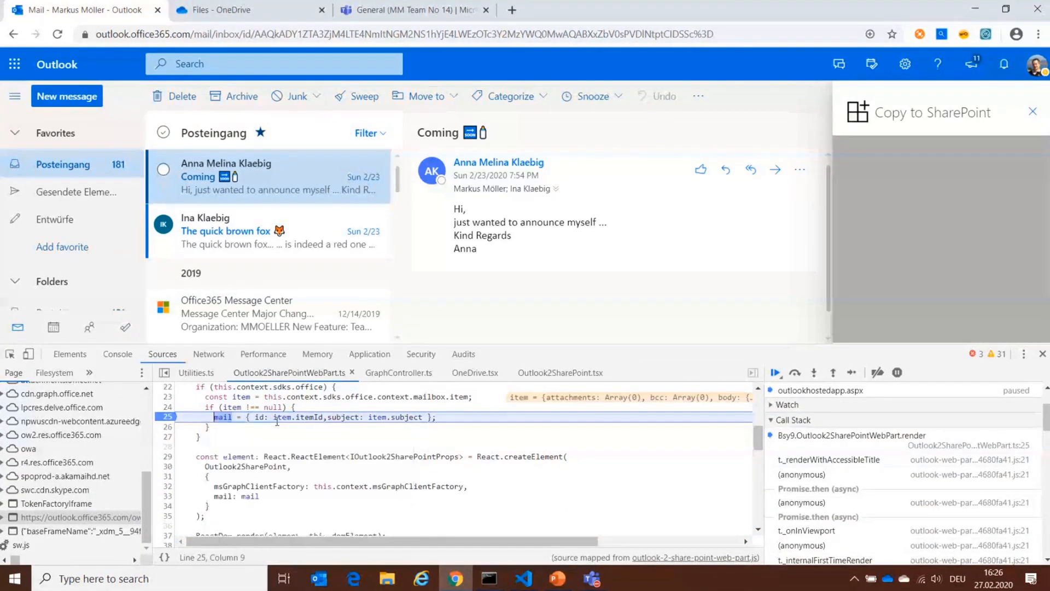
pyautogui.moveTo(297, 416)
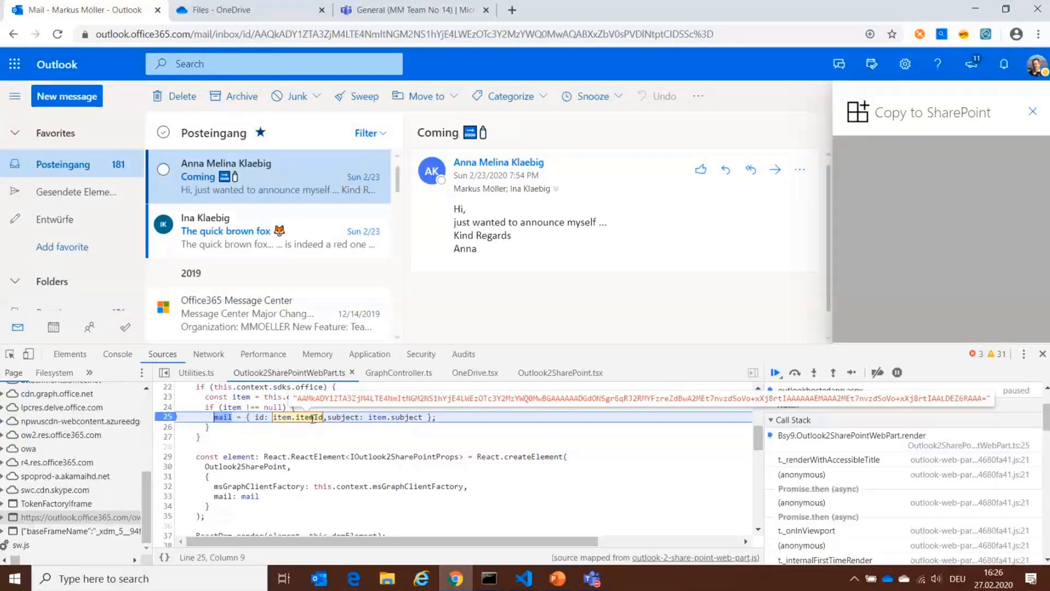
pyautogui.moveTo(395, 416)
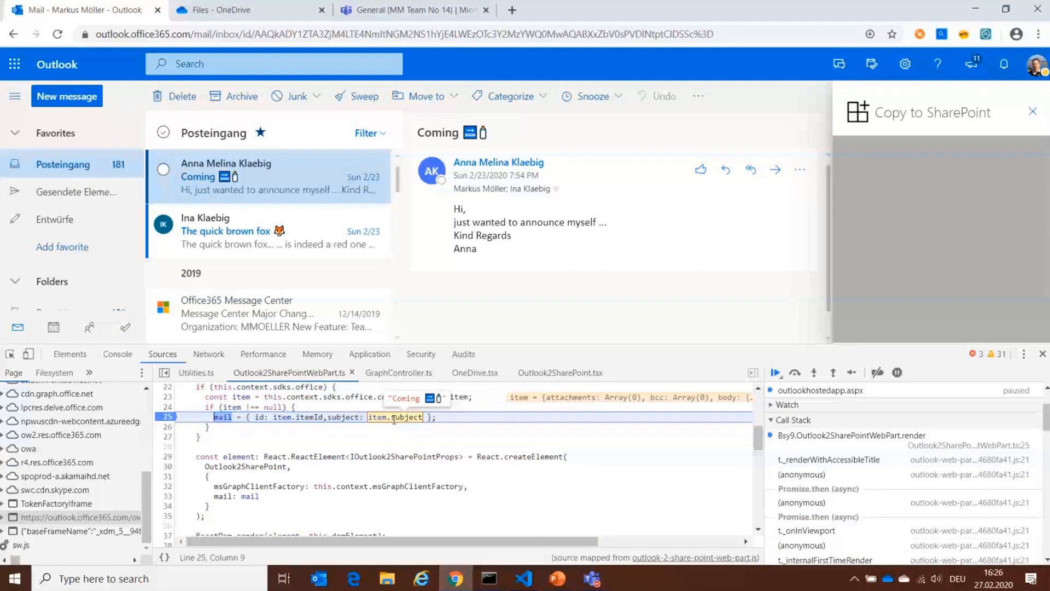
pyautogui.moveTo(561, 477)
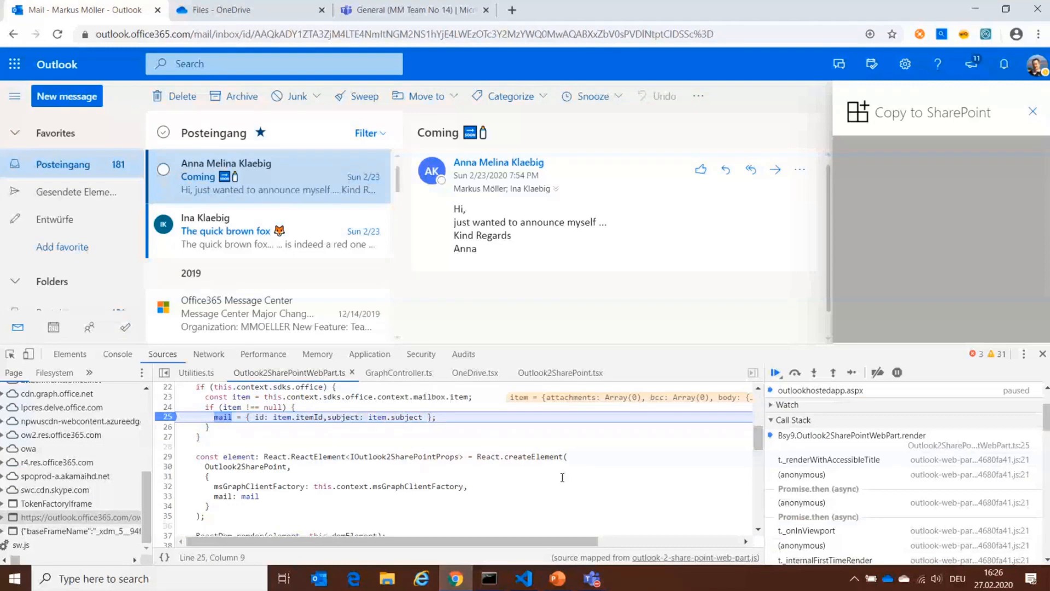
# - Resume the add-in and browse OneDrive into Attachments, then Folder 1, as the save destination
pyautogui.click(774, 372)
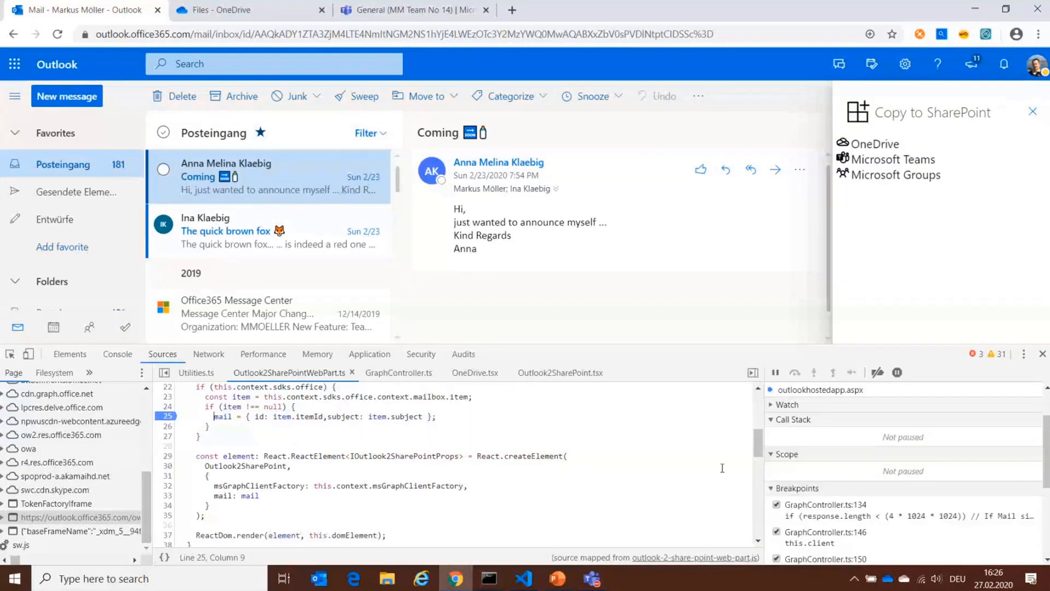
pyautogui.moveTo(942, 276)
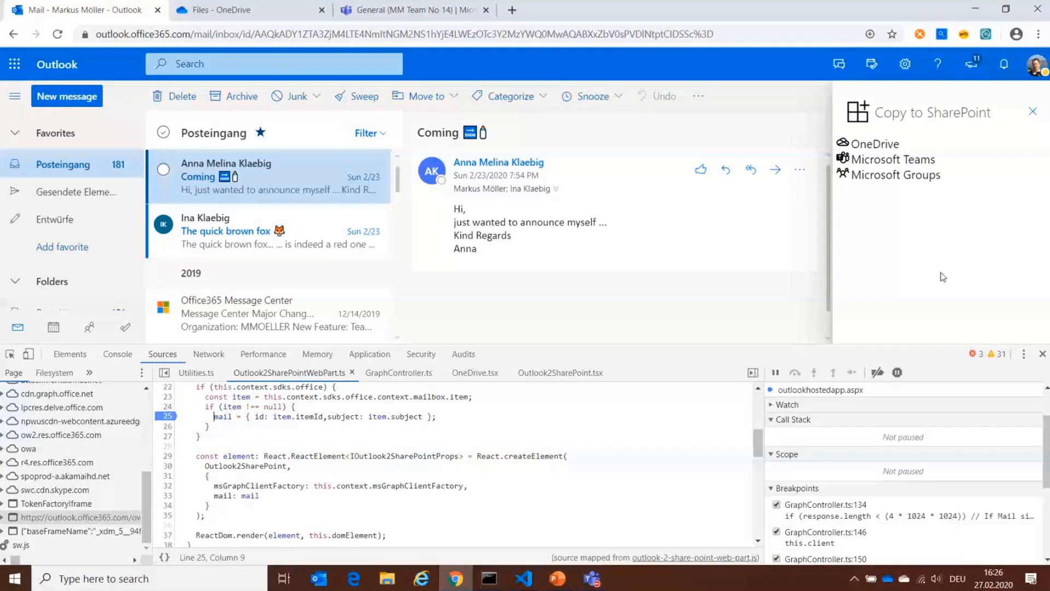
pyautogui.moveTo(917, 236)
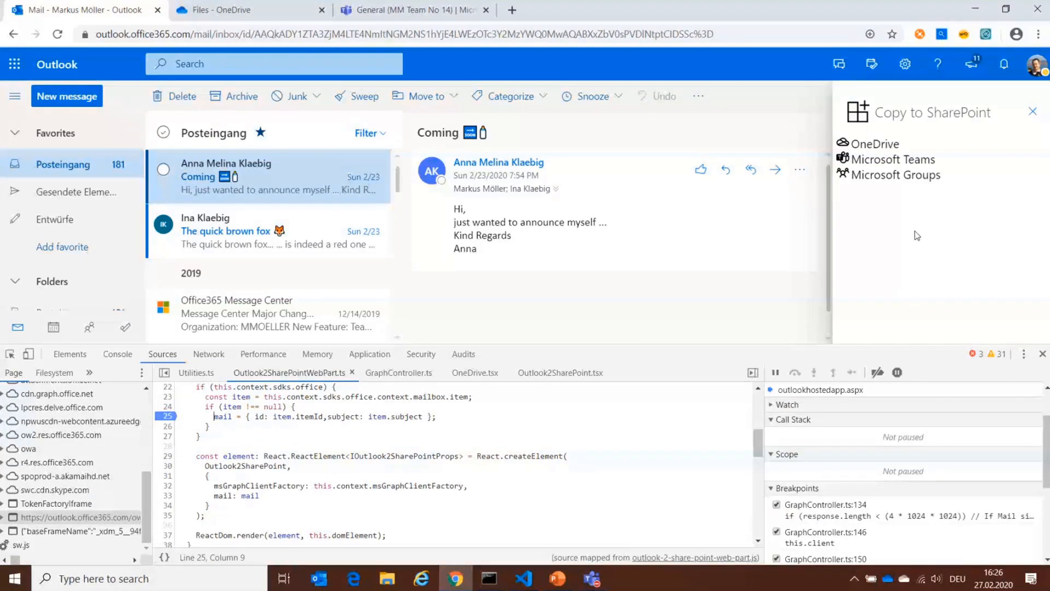
pyautogui.moveTo(883, 145)
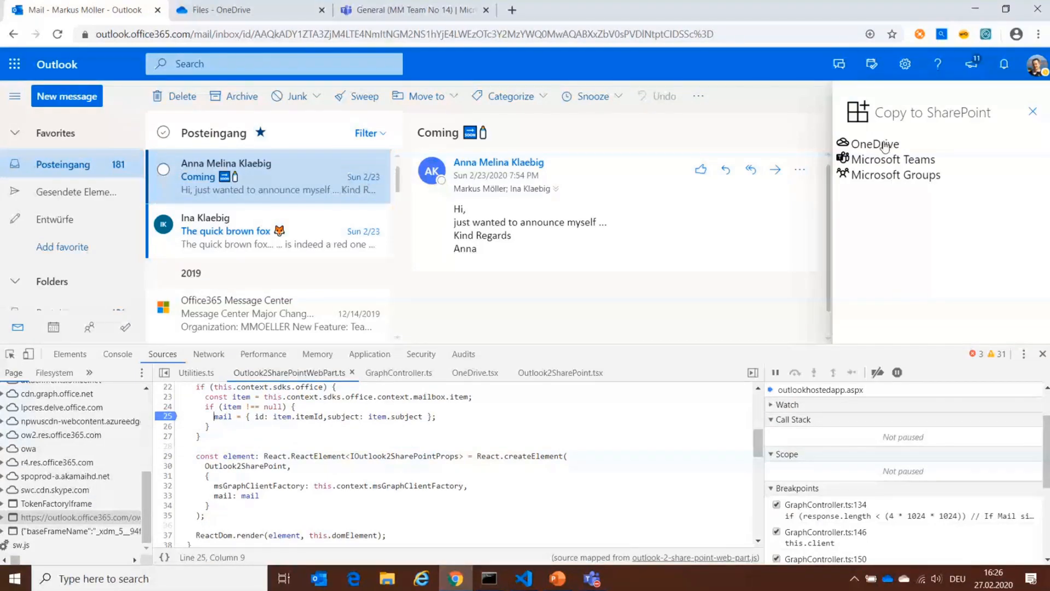
pyautogui.click(868, 143)
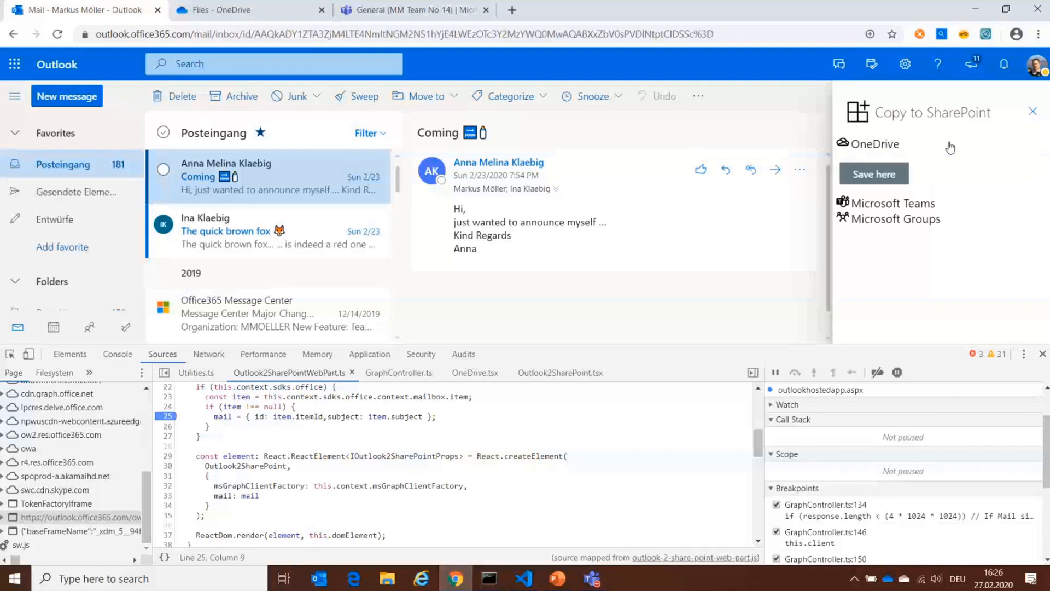
pyautogui.click(875, 143)
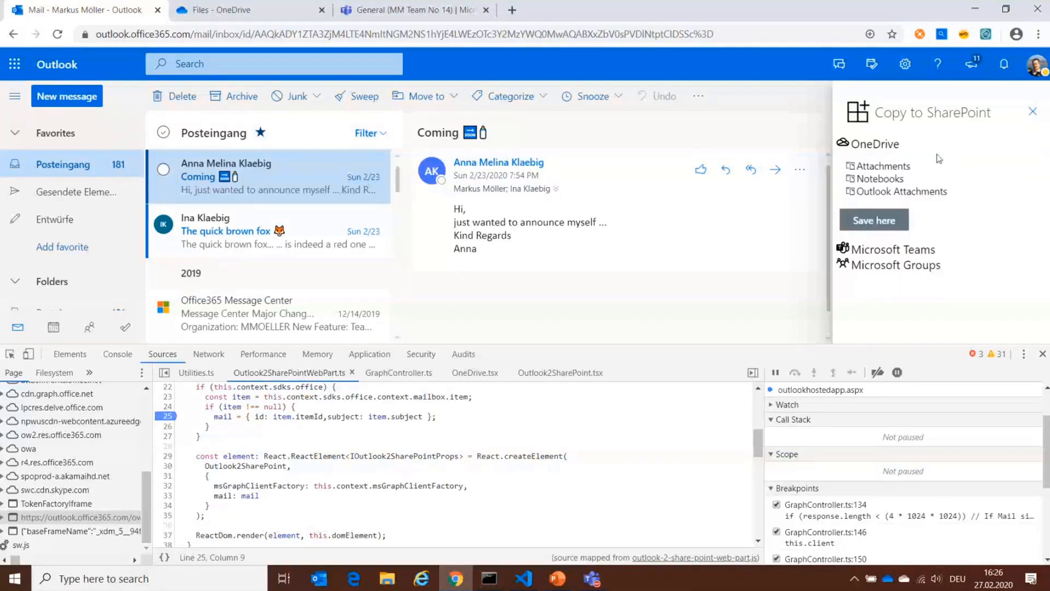
pyautogui.click(872, 165)
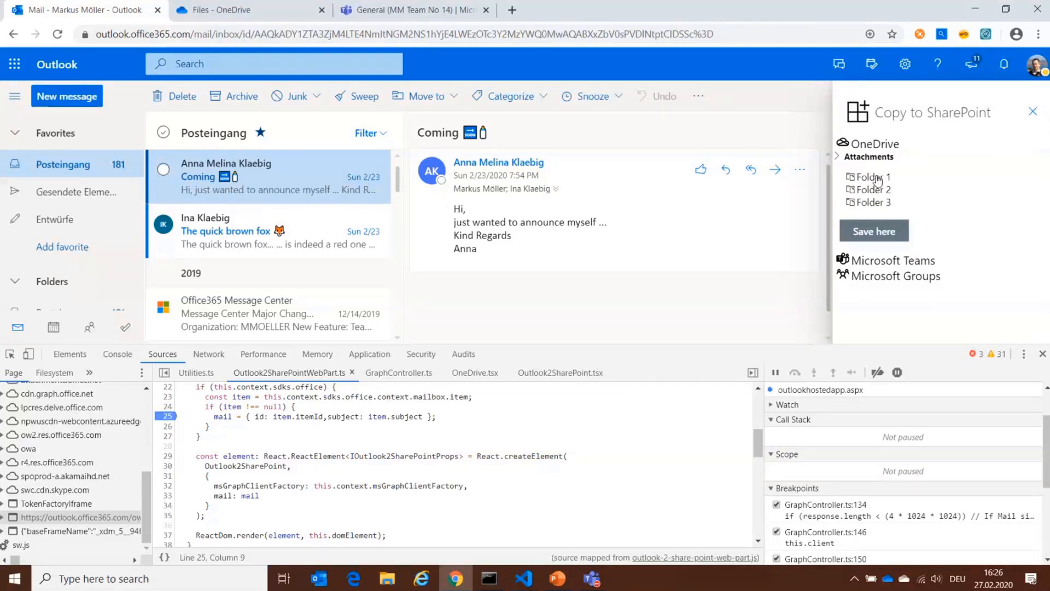
pyautogui.click(872, 177)
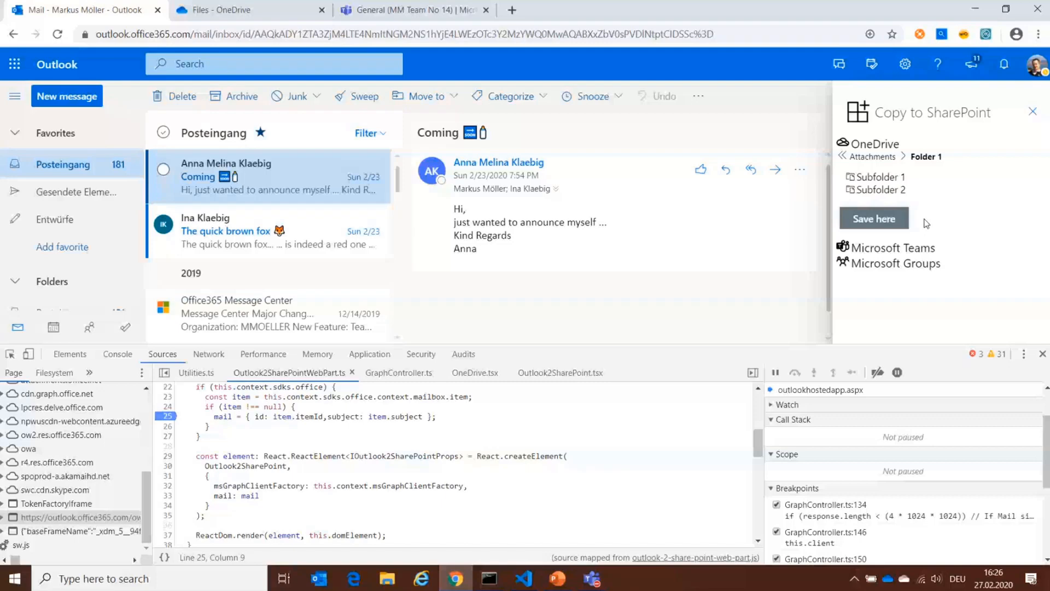
pyautogui.moveTo(941, 193)
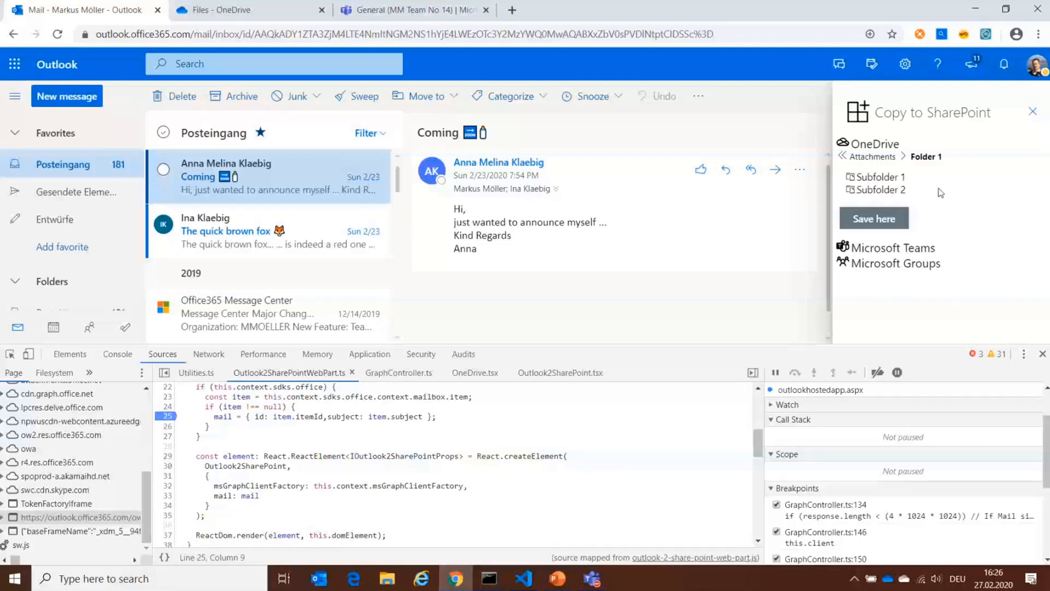
pyautogui.moveTo(895, 183)
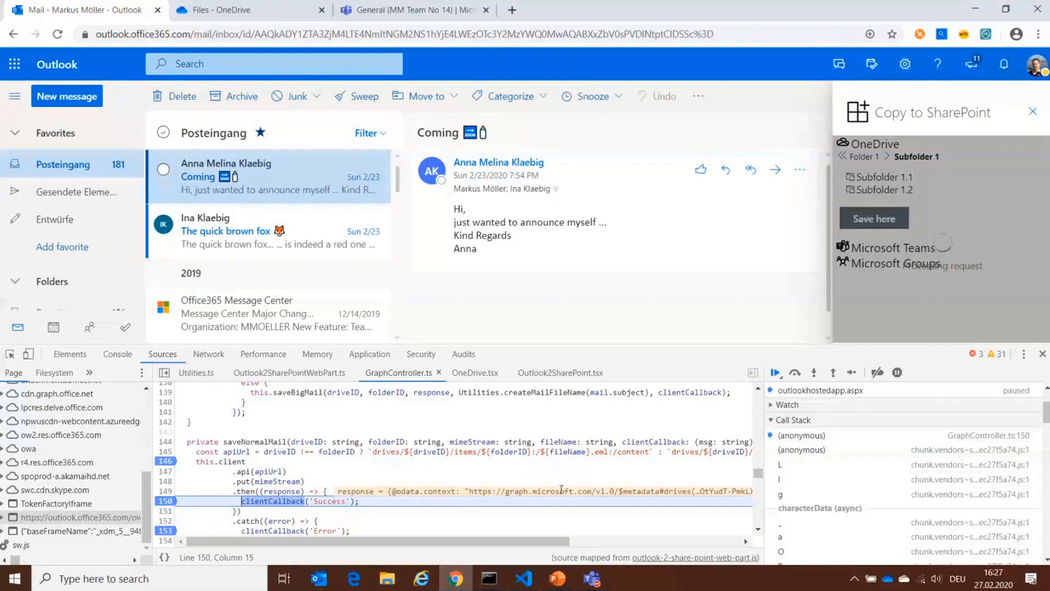
# - Let the first upload finish, then launch Copy to SharePoint on The quick brown fox mail
pyautogui.click(774, 371)
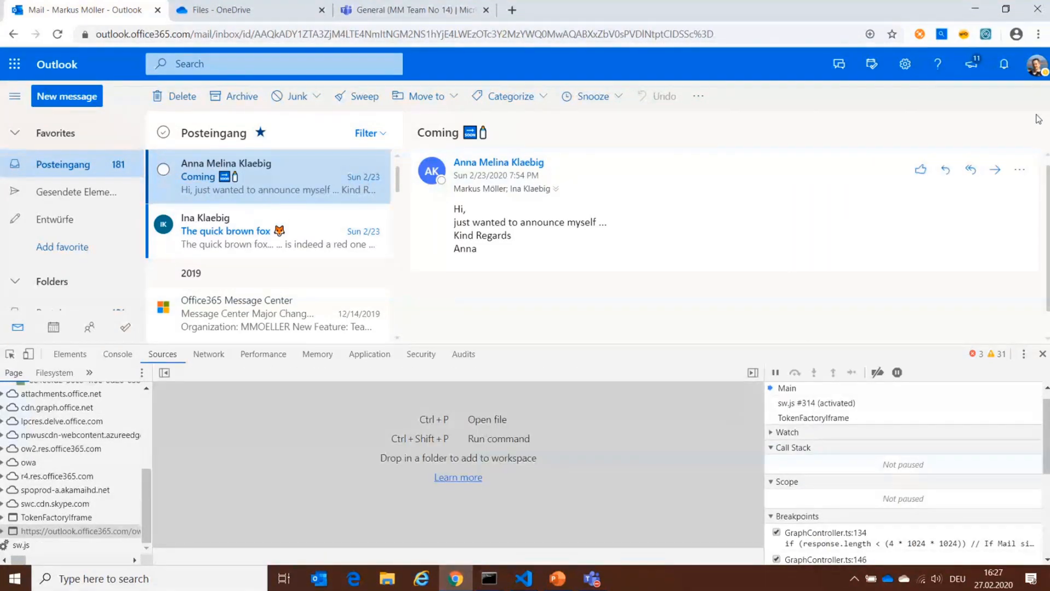
pyautogui.moveTo(268, 231)
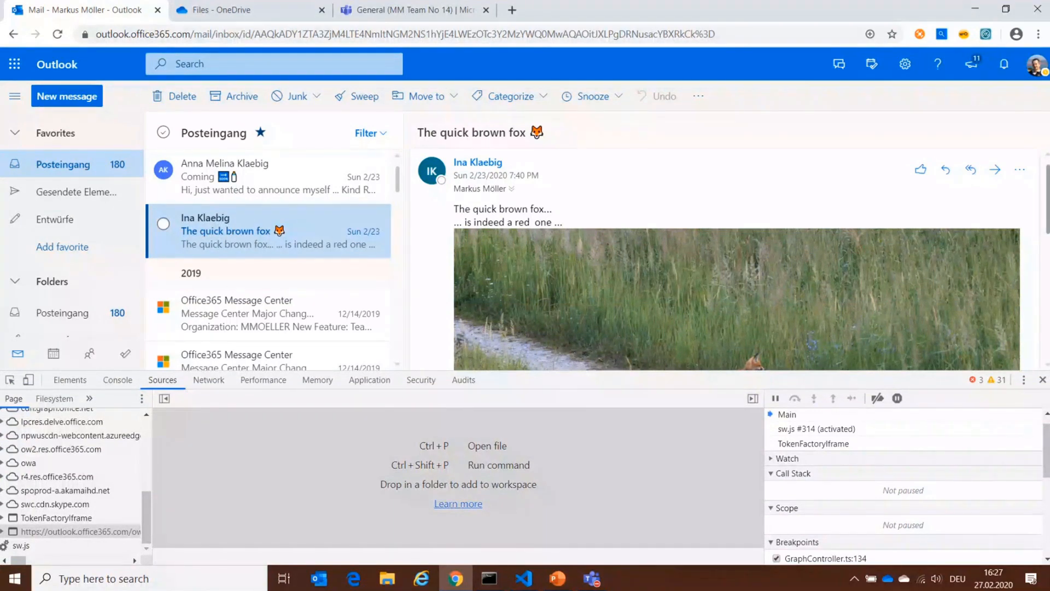
pyautogui.click(1018, 169)
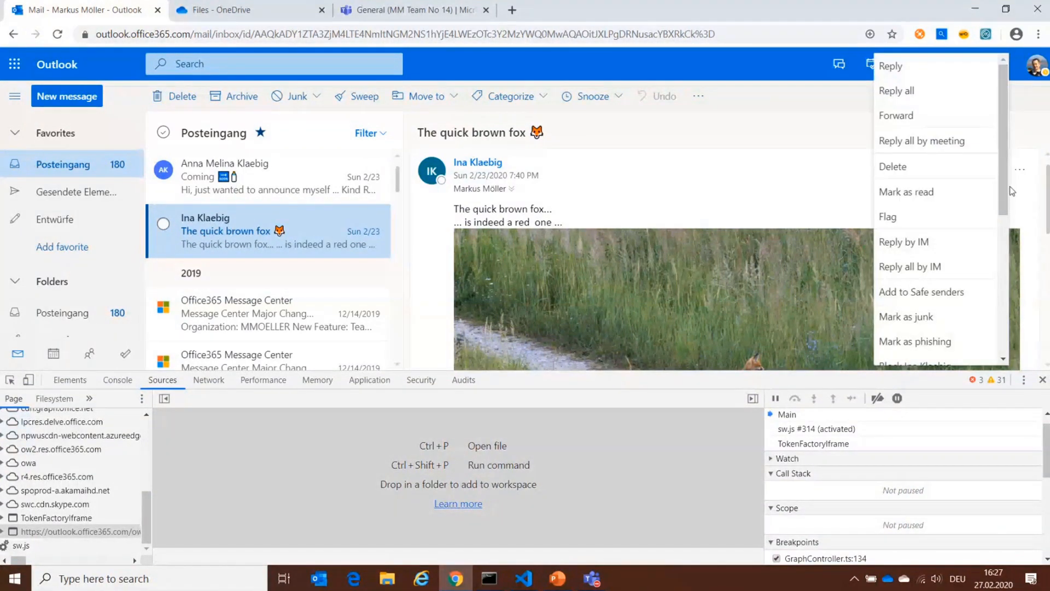
pyautogui.scroll(-3)
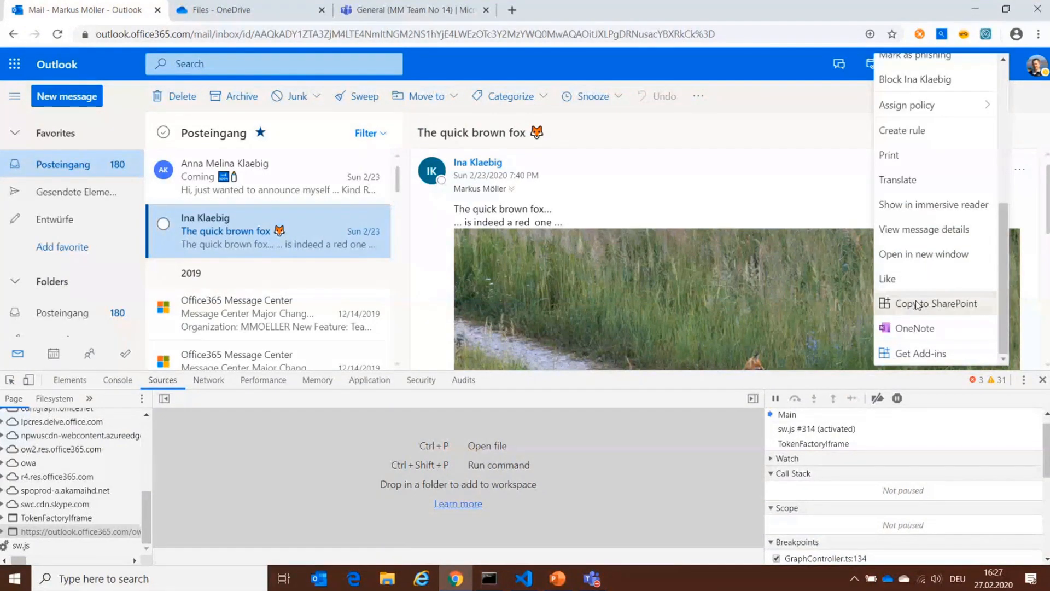
pyautogui.click(935, 303)
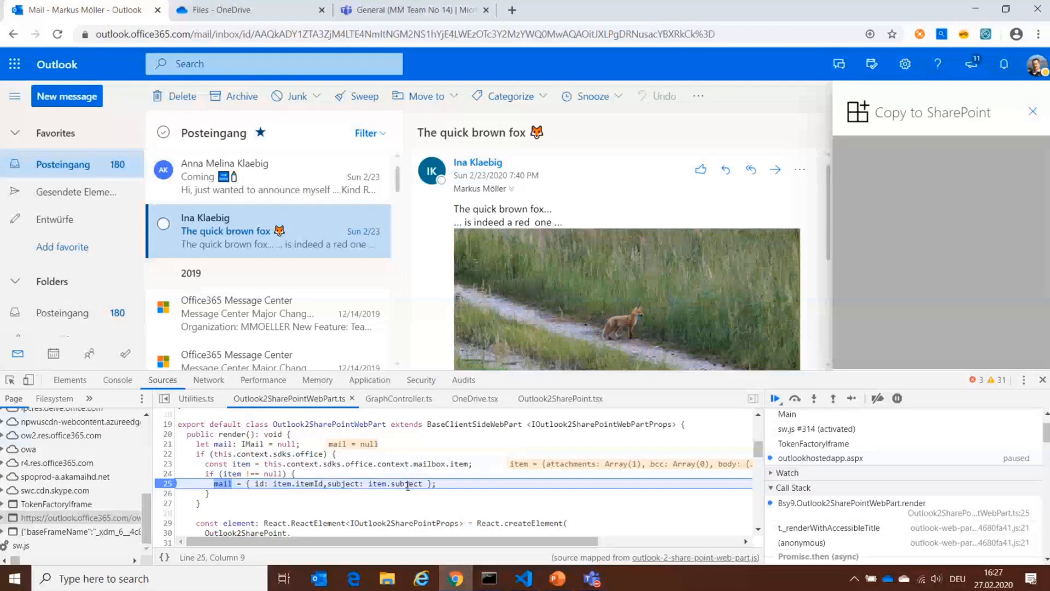
# - Resume the add-in and choose Microsoft Teams, team MM Team No 14, as the destination
pyautogui.click(774, 398)
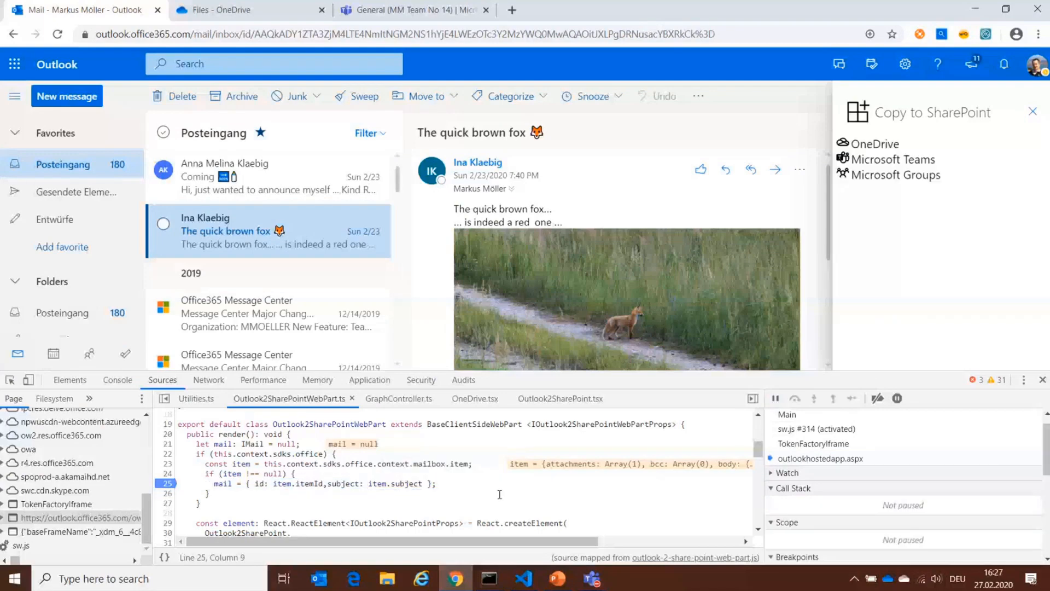
pyautogui.click(894, 158)
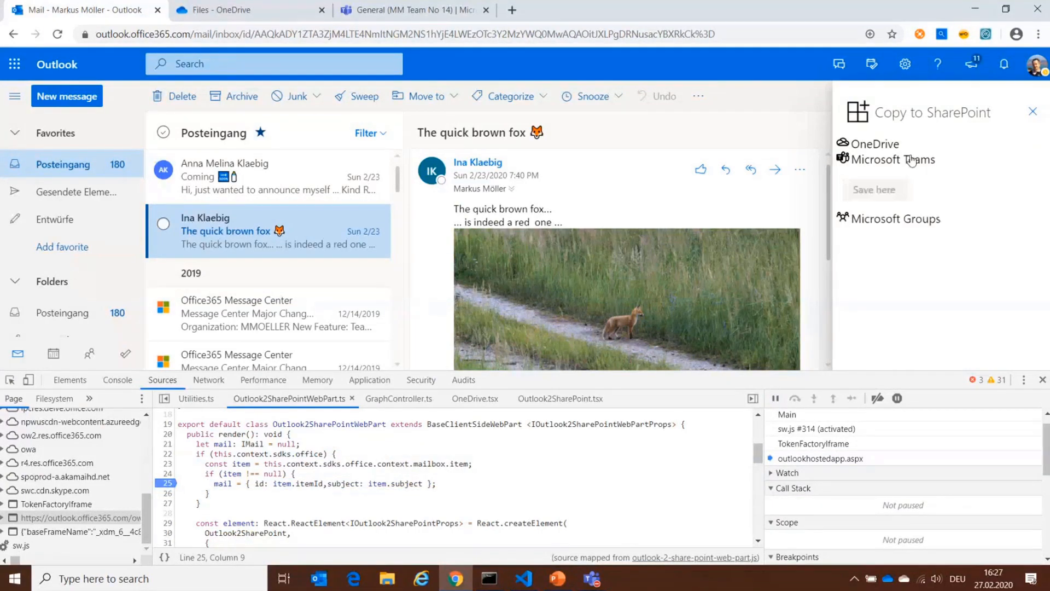
pyautogui.click(894, 158)
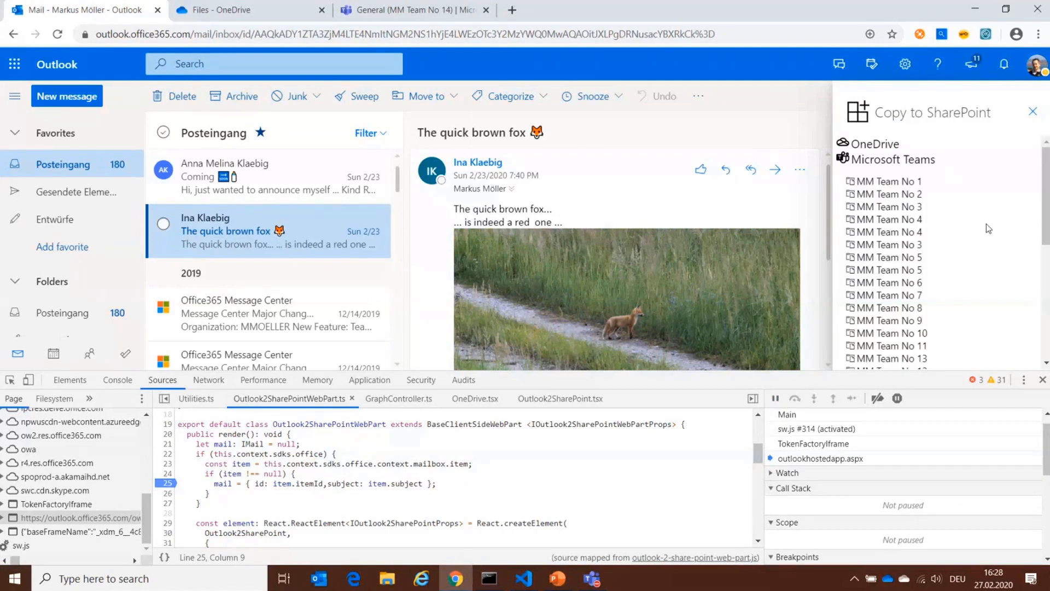
pyautogui.scroll(-3)
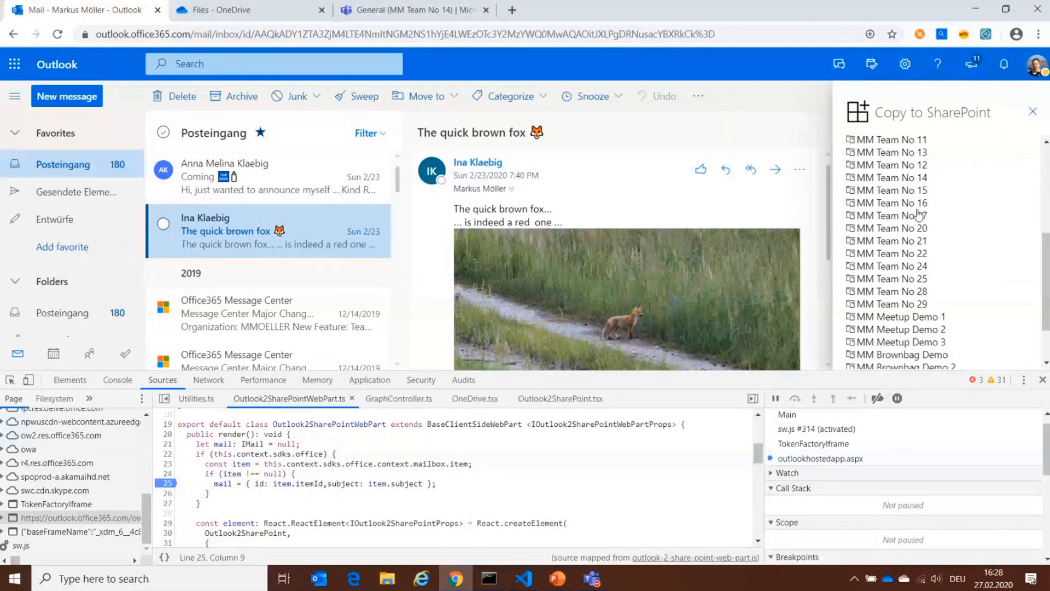
pyautogui.moveTo(1021, 201)
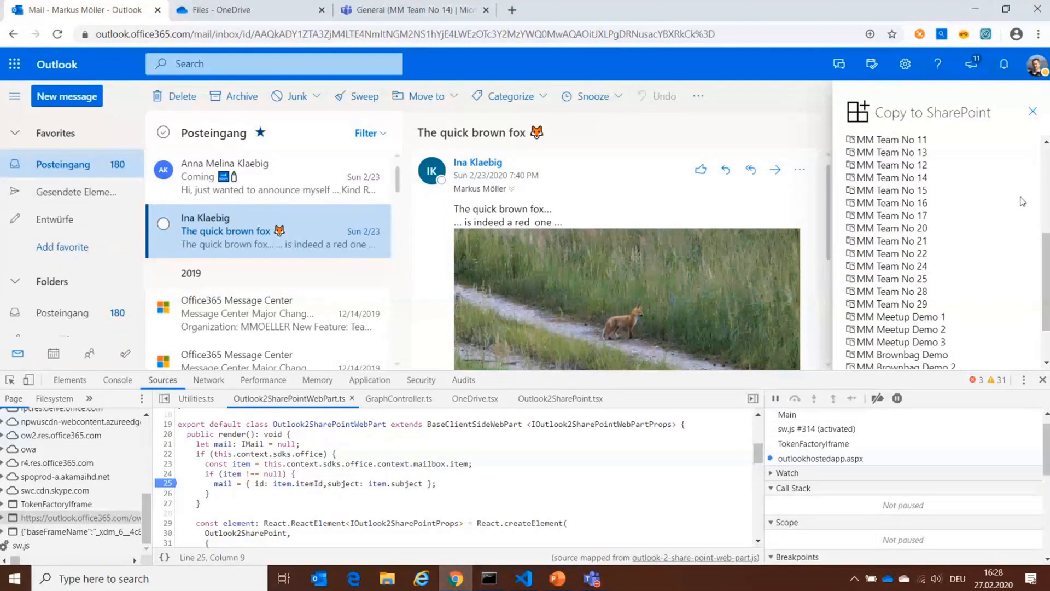
pyautogui.click(894, 177)
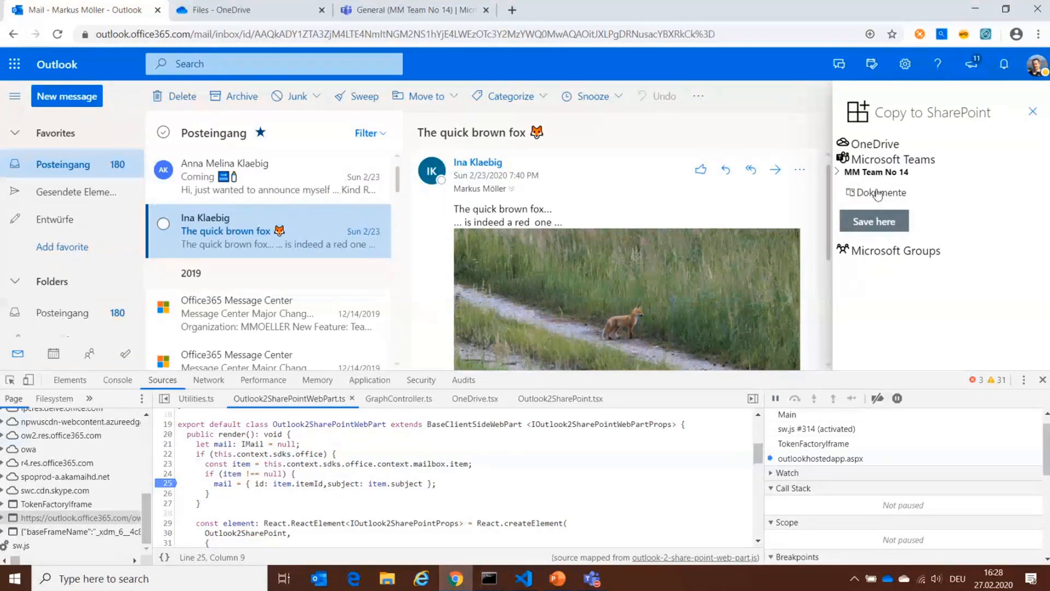
# - Save the mail into Dokumente › General › Folder 1 › Subfolder 1
pyautogui.click(883, 192)
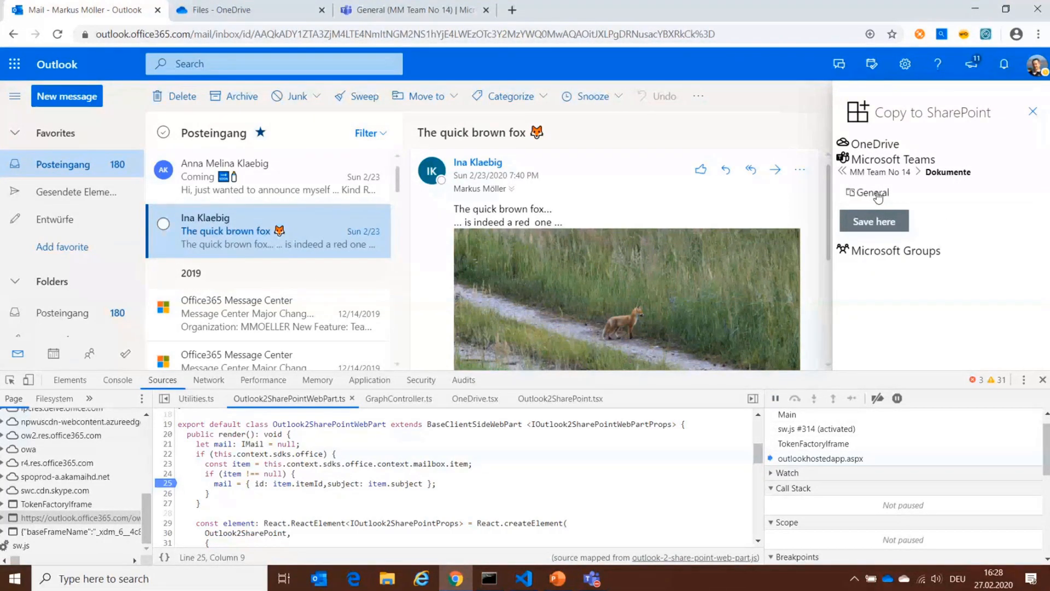
pyautogui.click(874, 192)
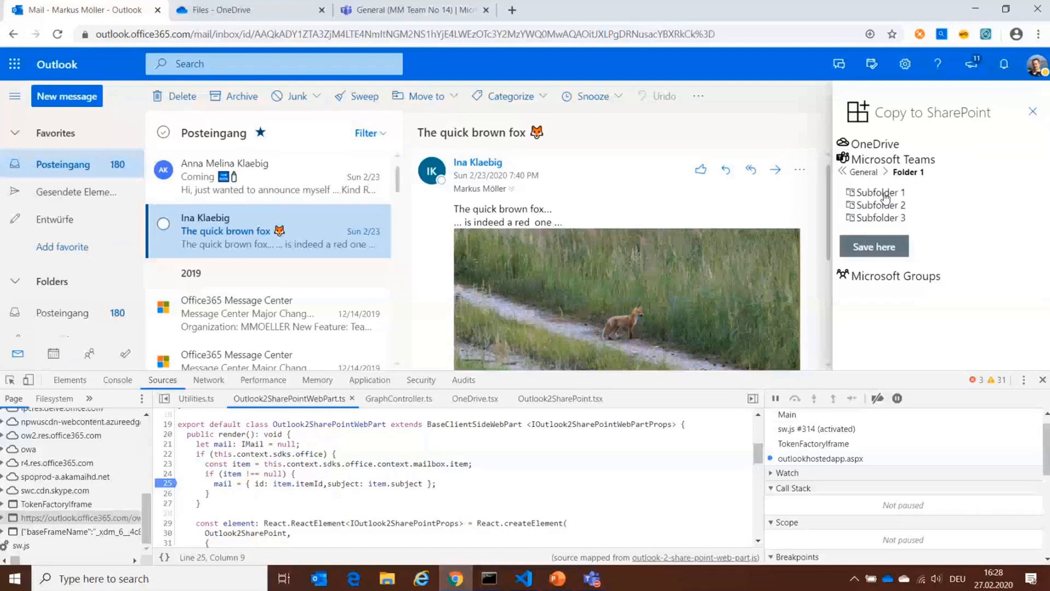
pyautogui.click(881, 193)
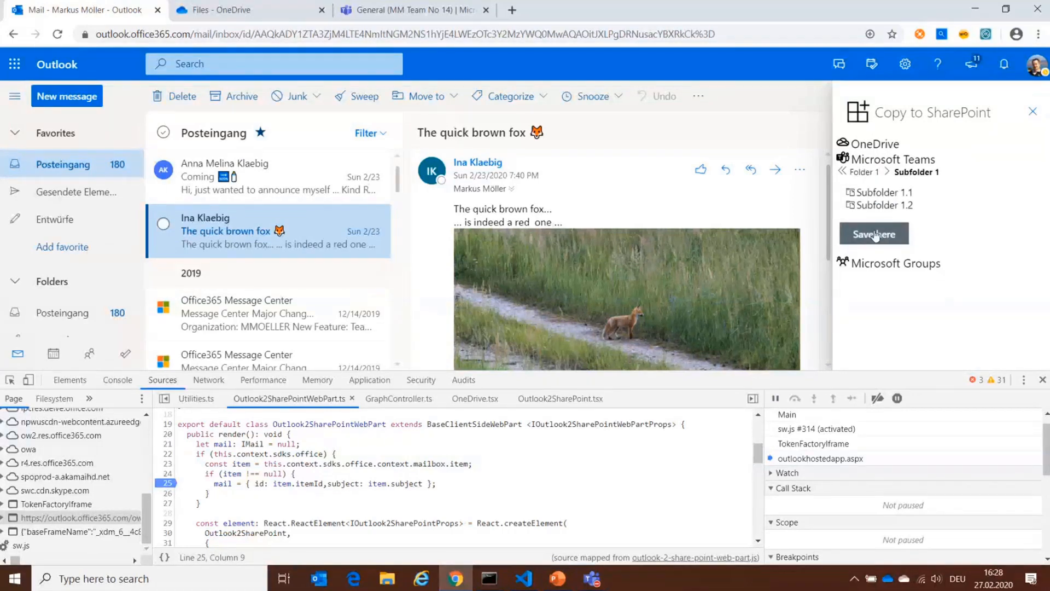
pyautogui.click(874, 234)
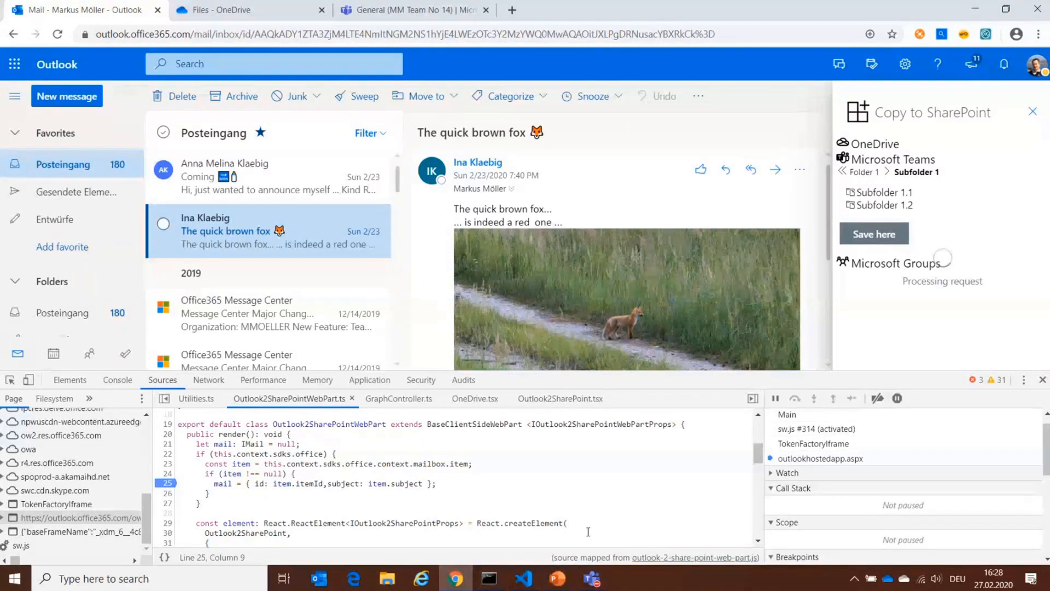
# - Resume execution at each GraphController.ts breakpoint until the pane reports Success
pyautogui.click(775, 398)
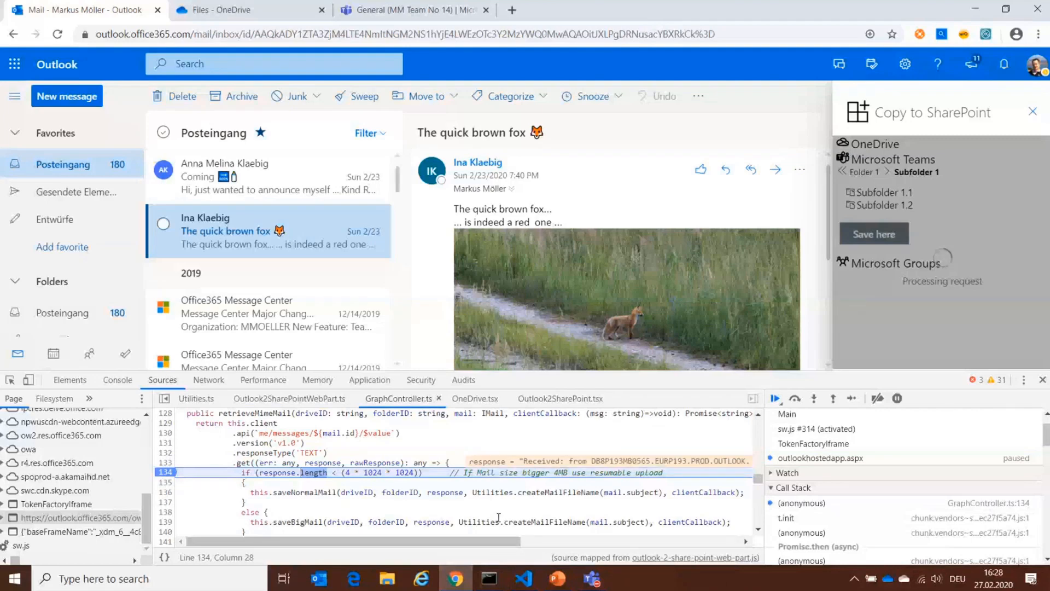
pyautogui.moveTo(478, 522)
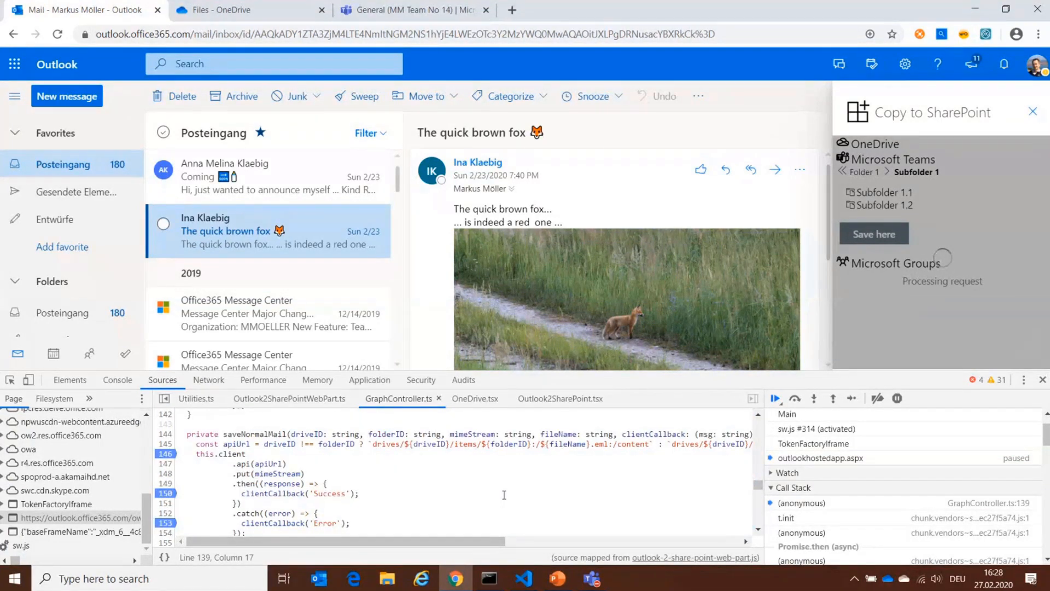
pyautogui.click(775, 398)
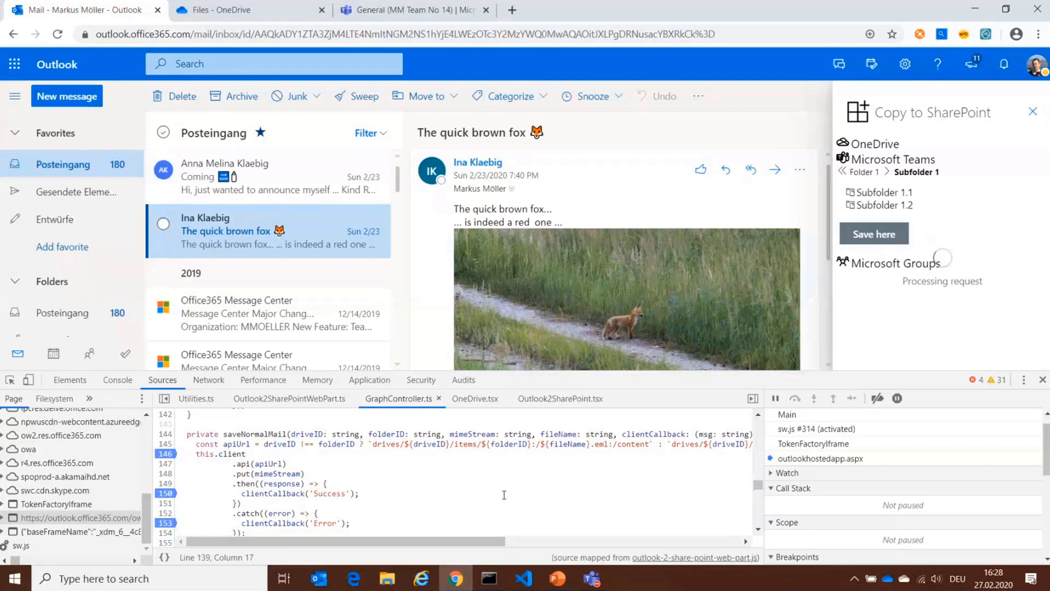
pyautogui.click(774, 398)
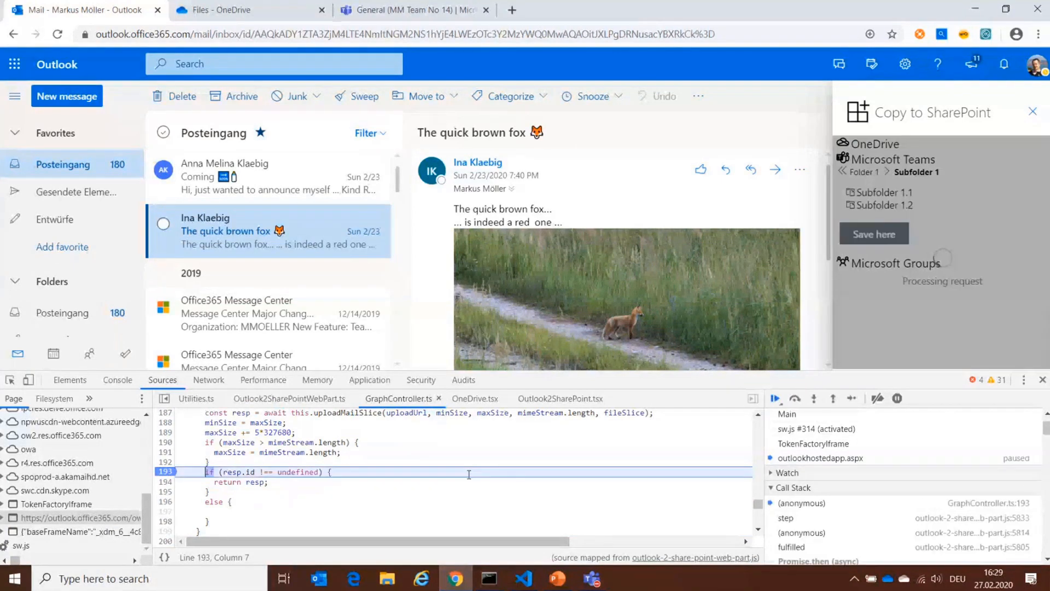
pyautogui.click(776, 398)
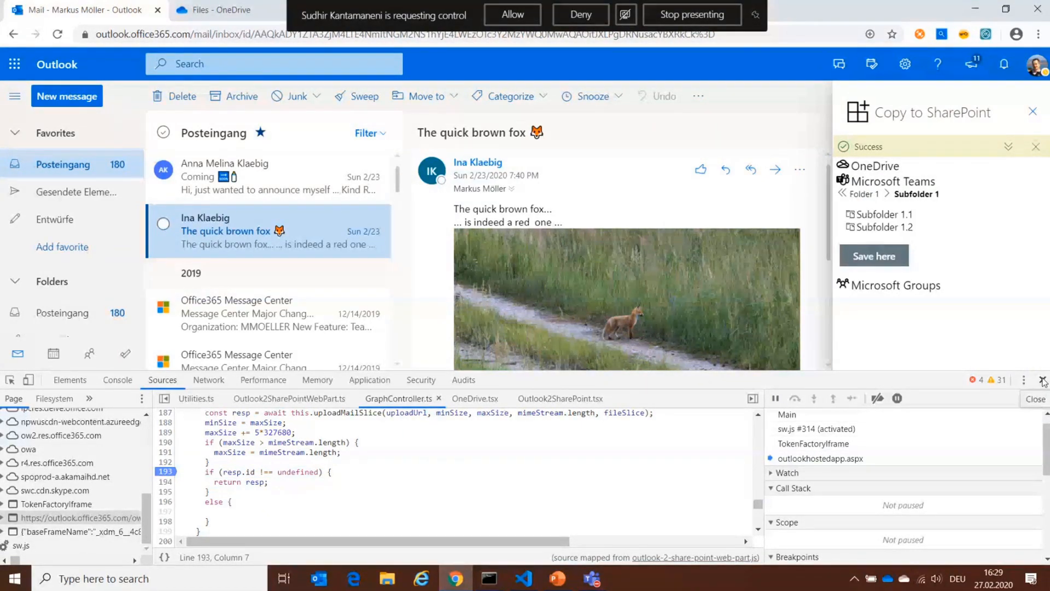
# - In OneDrive, find the saved Coming .eml under Attachments › Folder 1 › Subfolder 1 and preview it
pyautogui.click(1035, 400)
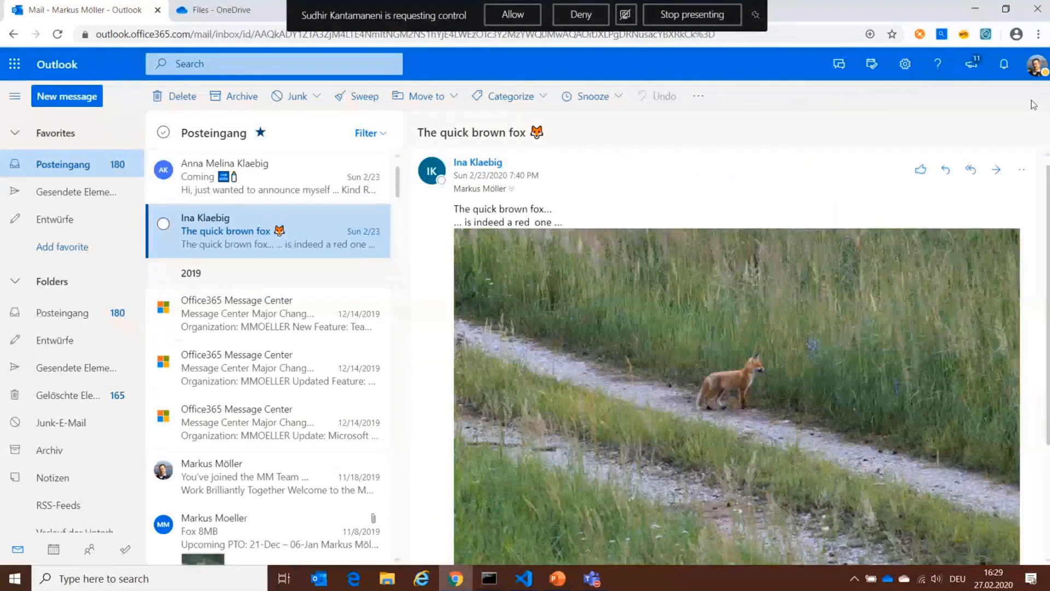
pyautogui.click(226, 10)
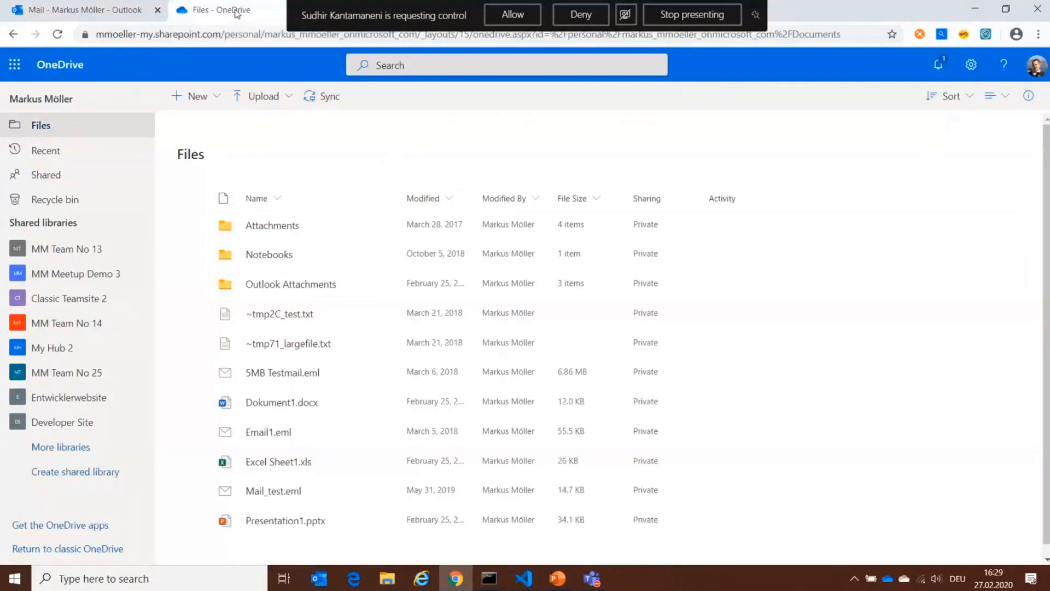
pyautogui.moveTo(272, 225)
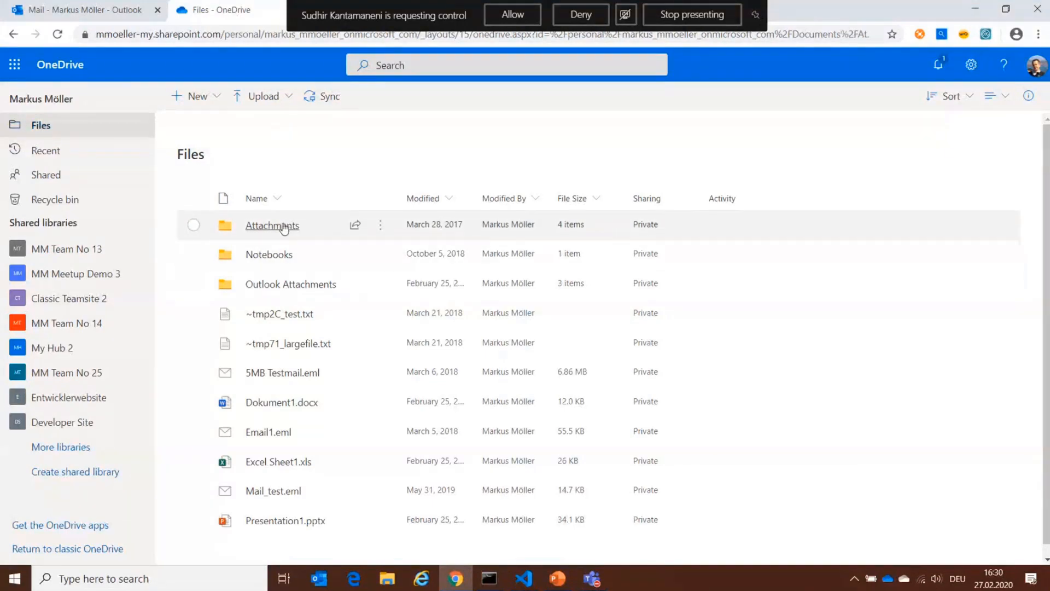
pyautogui.click(273, 225)
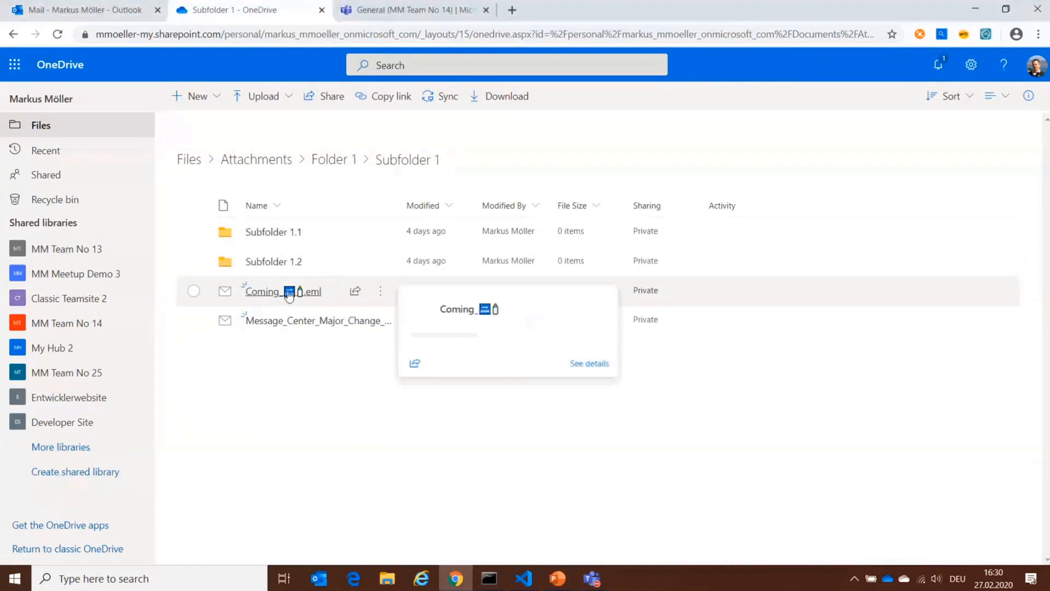
pyautogui.click(261, 290)
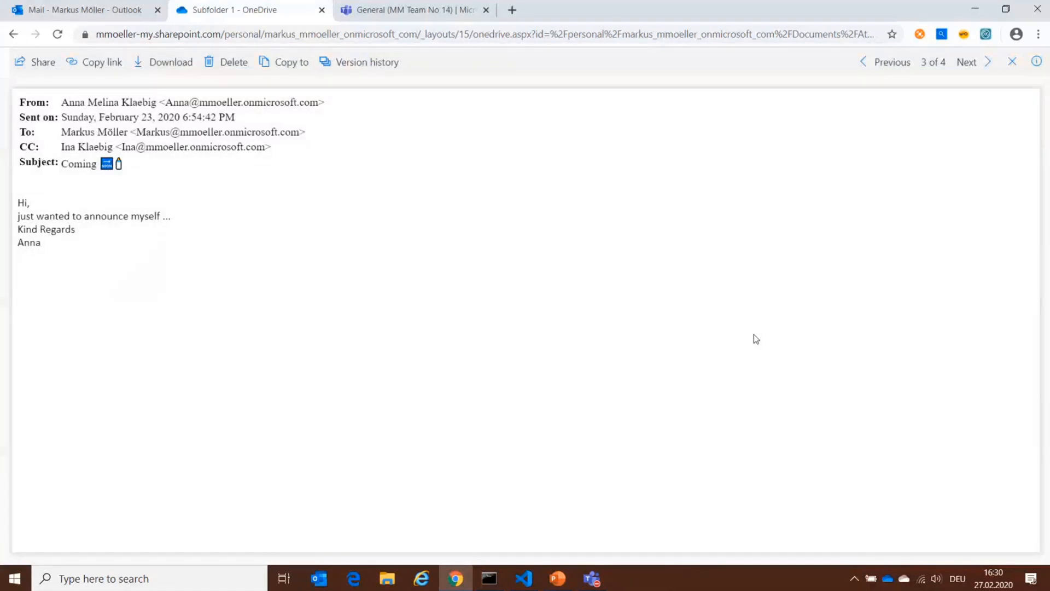
pyautogui.moveTo(1024, 105)
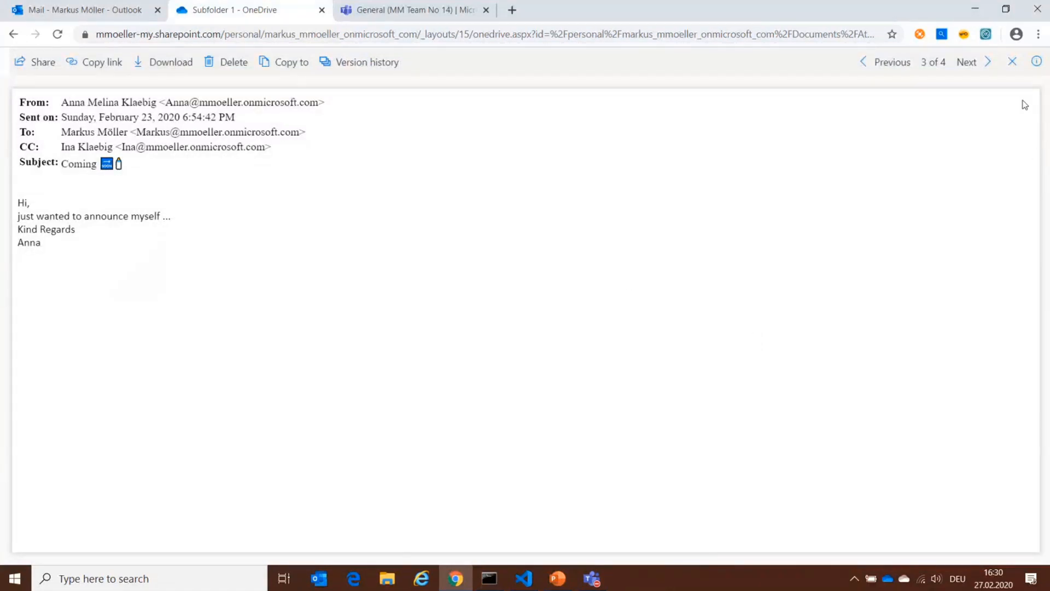
pyautogui.click(1012, 61)
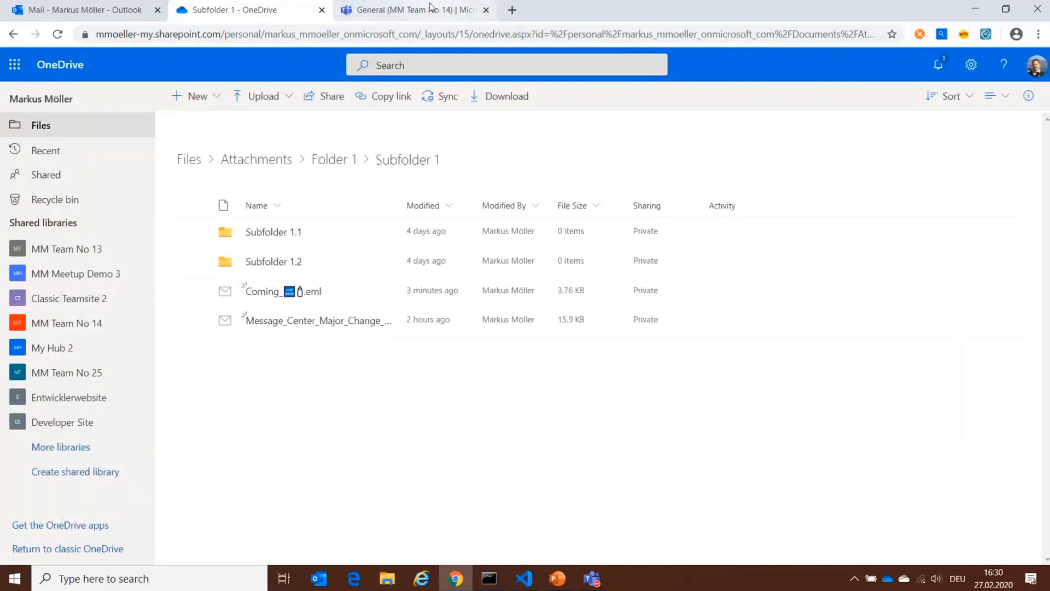
# - In Teams, open the quick brown fox .eml from General channel files, Folder 1 › Subfolder 1
pyautogui.click(416, 10)
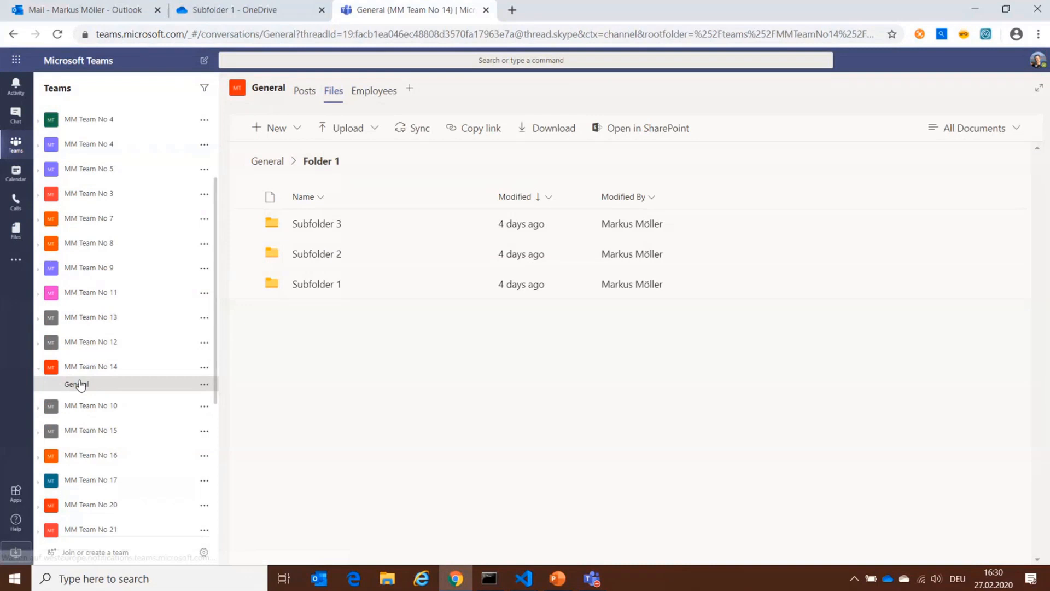
pyautogui.click(304, 91)
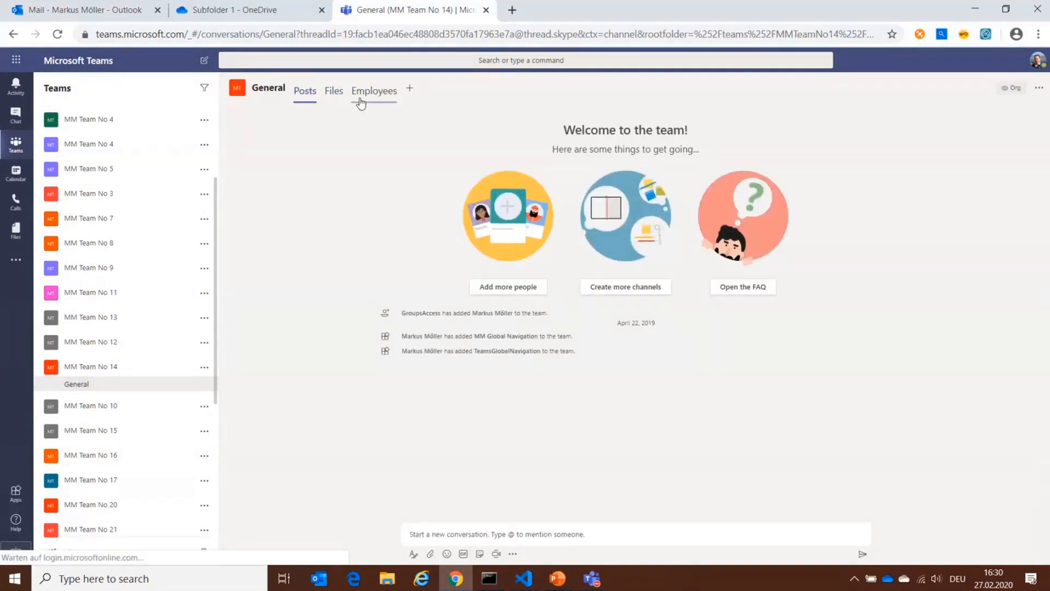
pyautogui.click(332, 91)
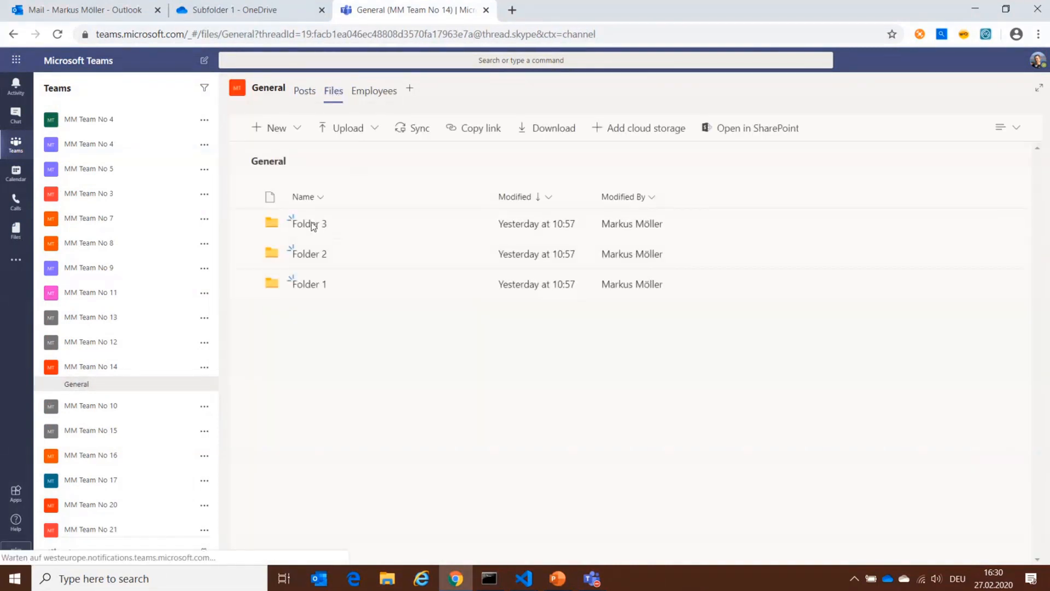
pyautogui.click(307, 285)
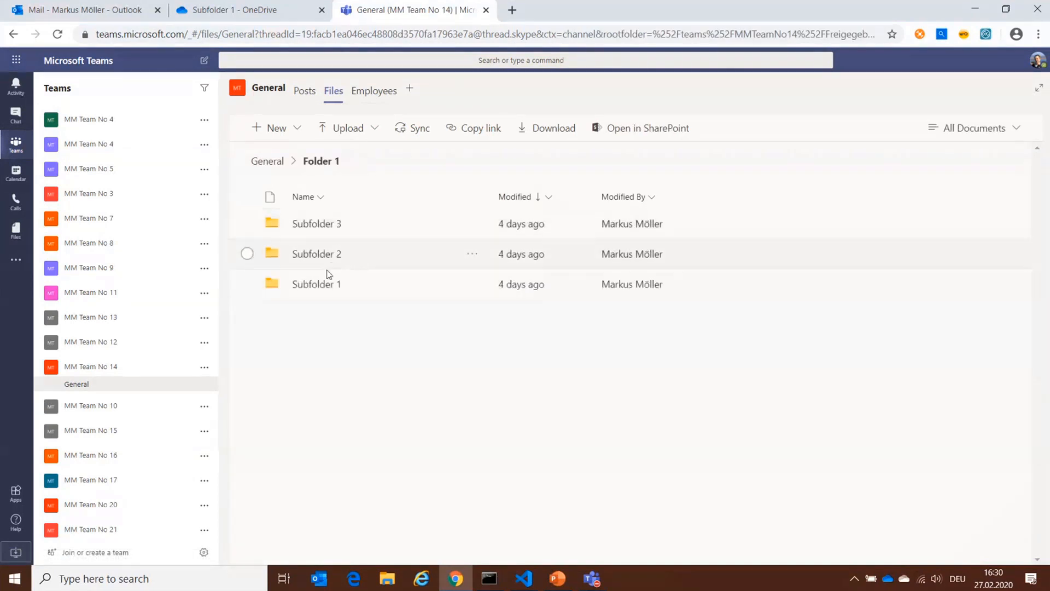
pyautogui.click(316, 285)
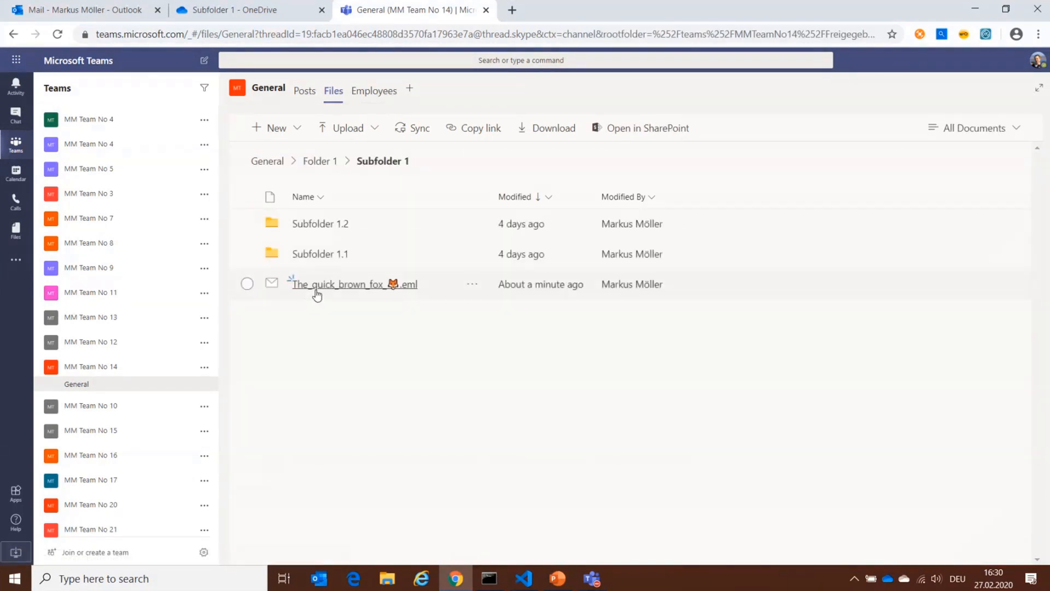
pyautogui.moveTo(419, 300)
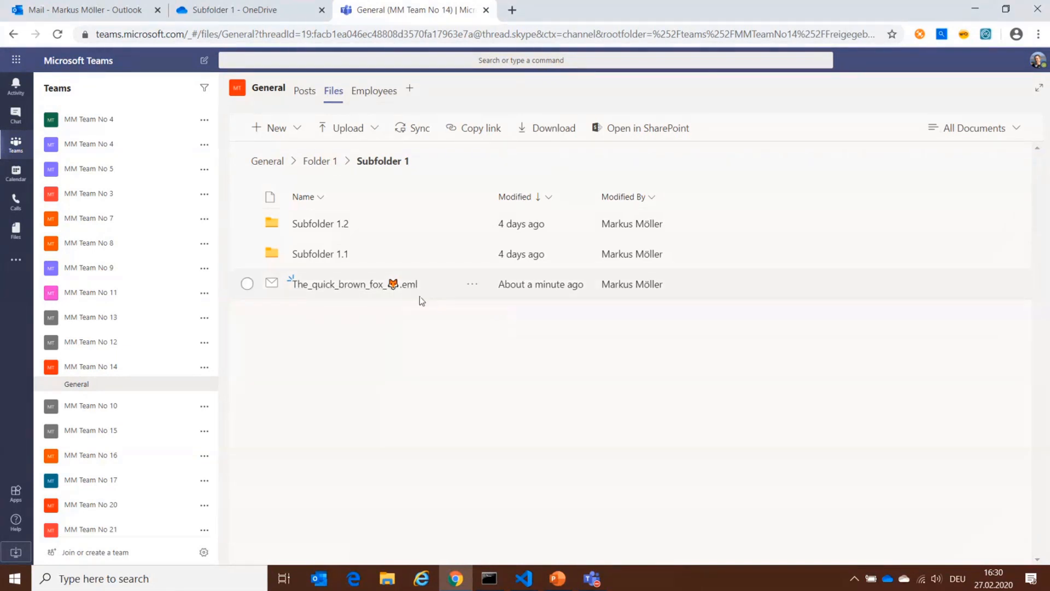
pyautogui.click(353, 284)
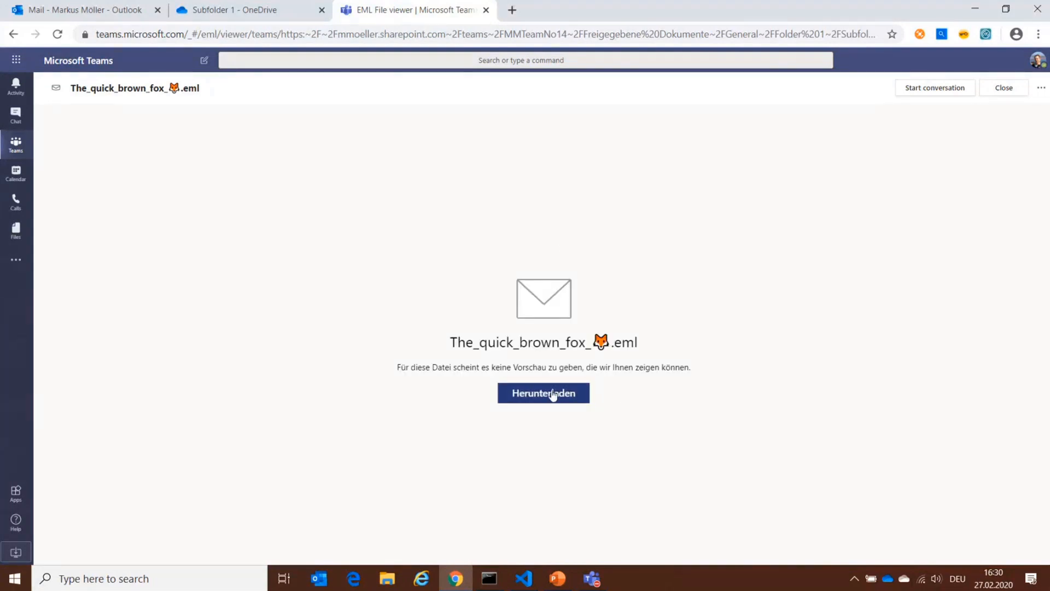
# - Download the quick brown fox .eml, reveal it in its folder, then bring the PowerPoint slides forward
pyautogui.click(543, 392)
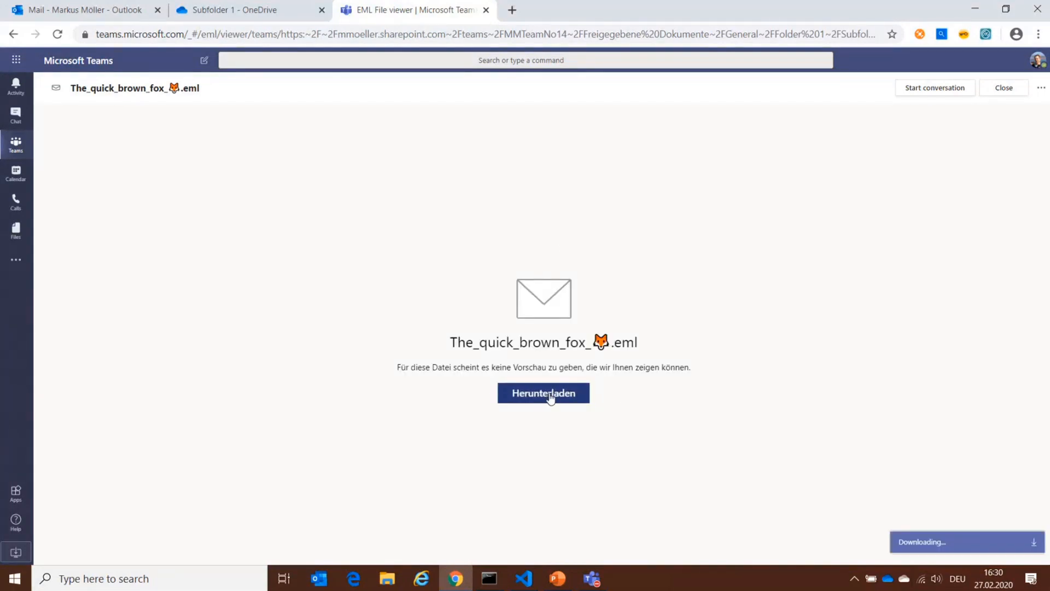
pyautogui.moveTo(928, 414)
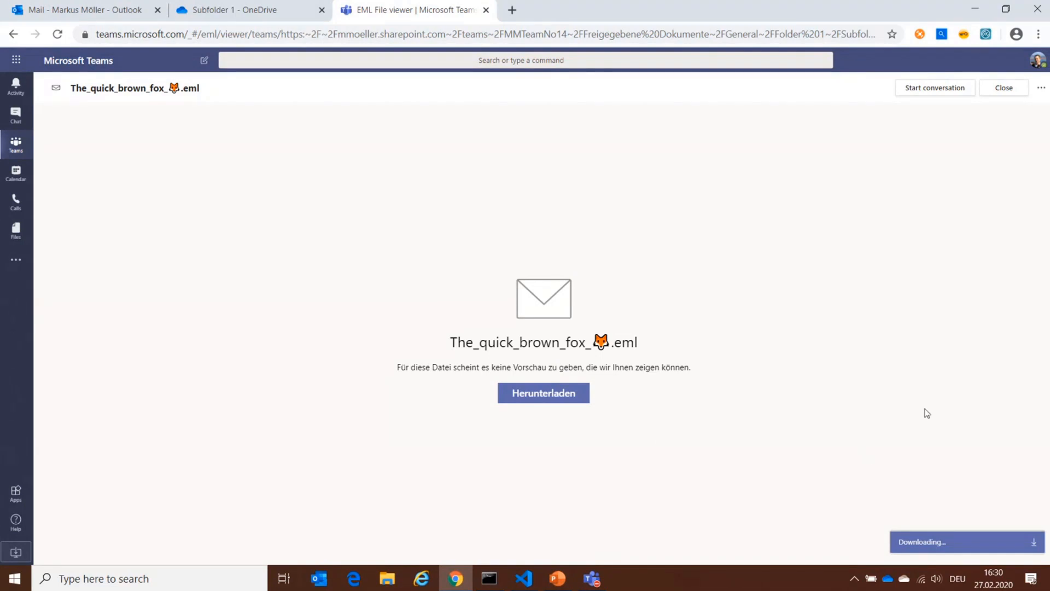
pyautogui.click(543, 393)
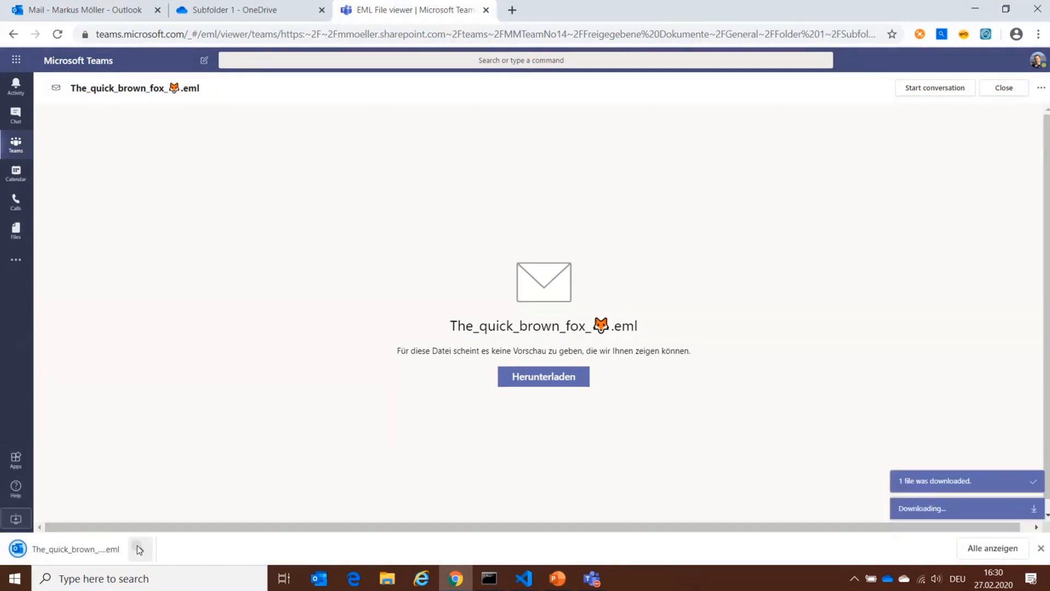
pyautogui.click(139, 549)
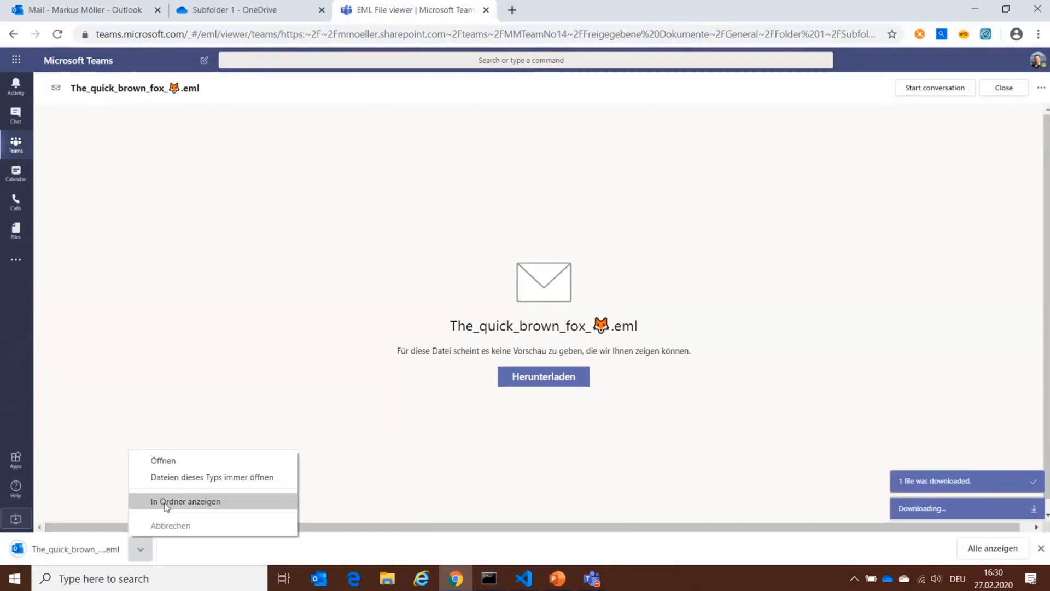
pyautogui.click(163, 460)
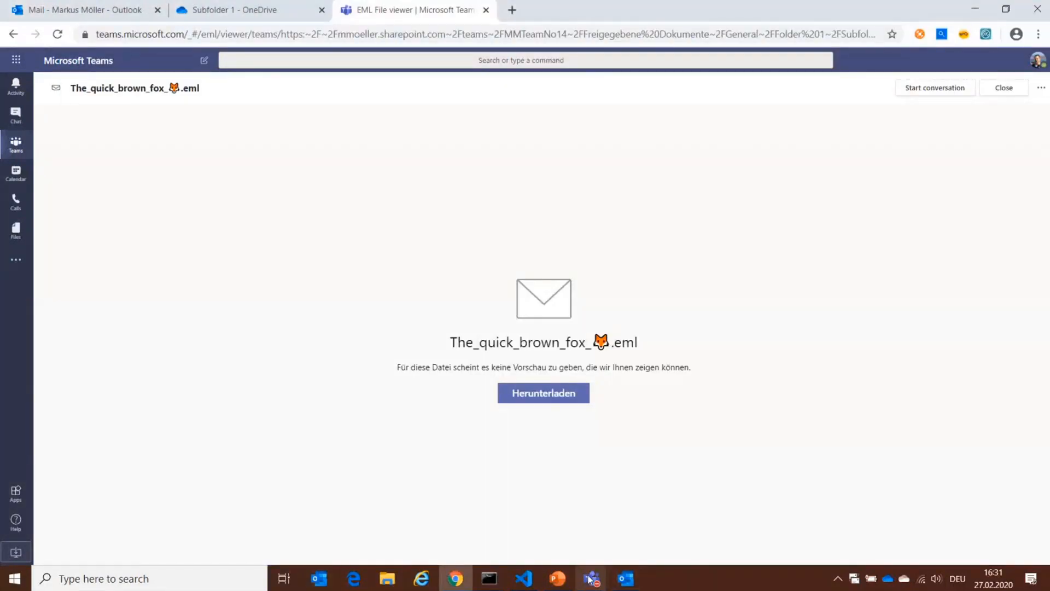
pyautogui.click(556, 578)
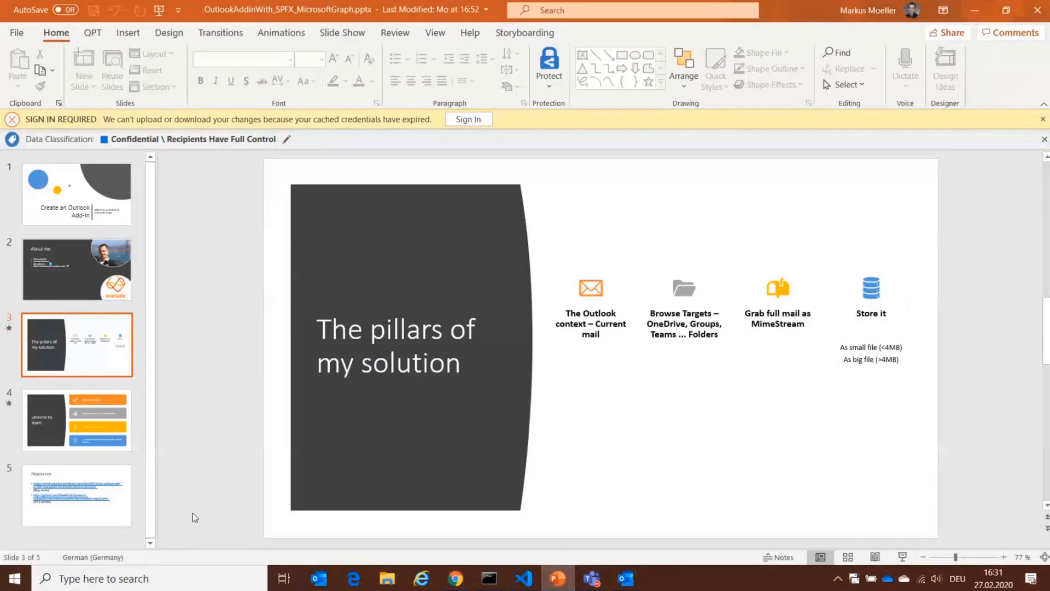
# - Run the slide show from the solution pillars and advance to 'Lessons to learn'
pyautogui.press('F5')
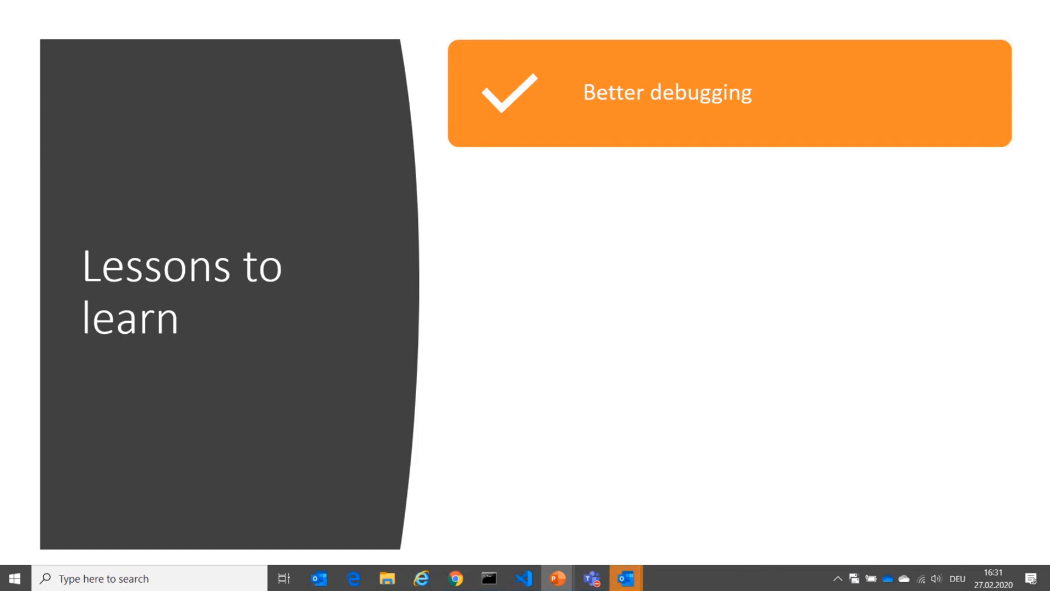
pyautogui.moveTo(488, 577)
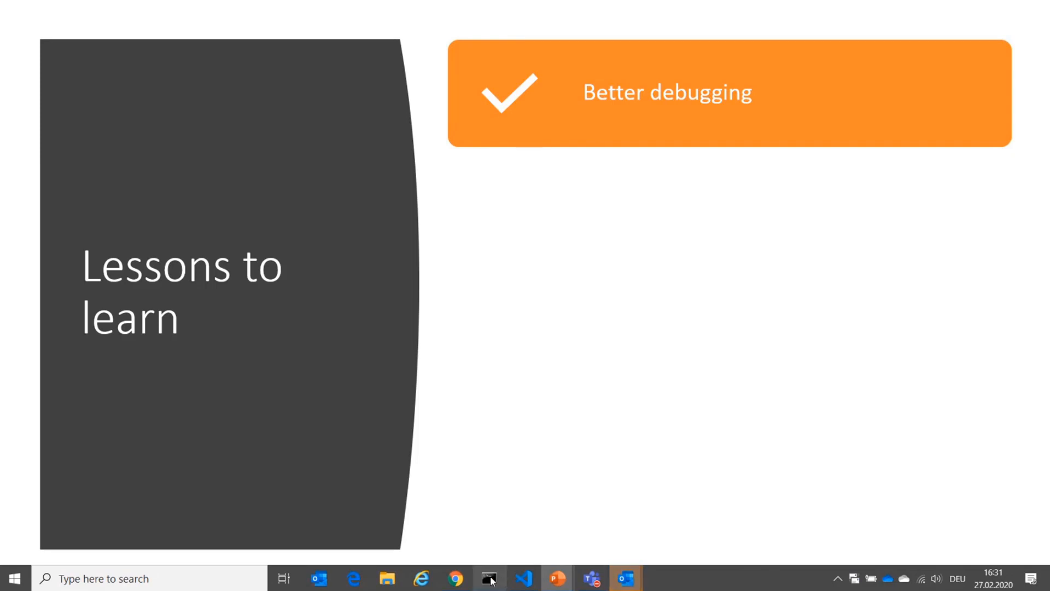
pyautogui.click(489, 578)
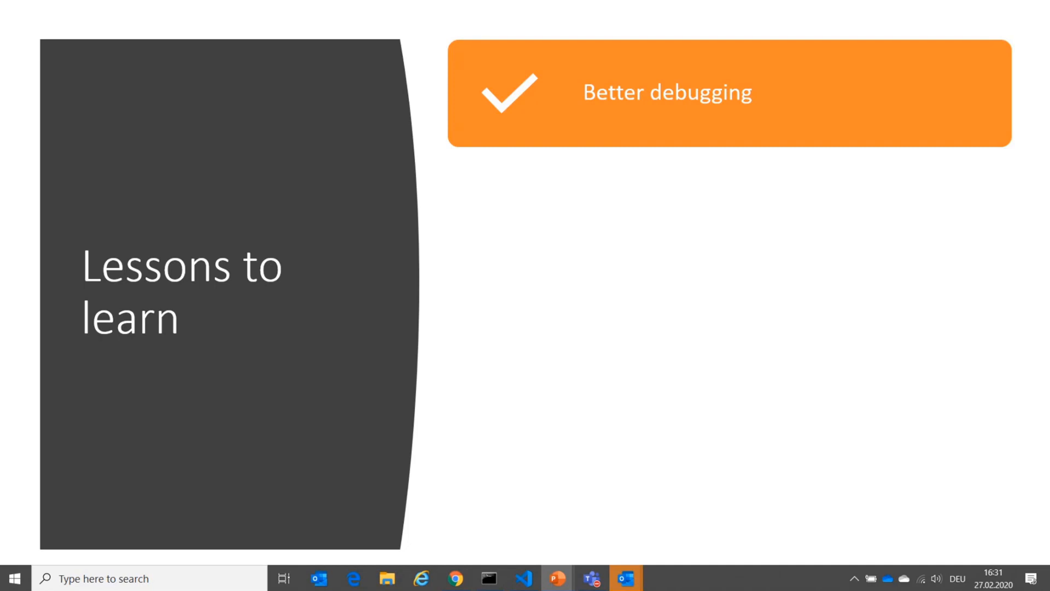
pyautogui.moveTo(745, 140)
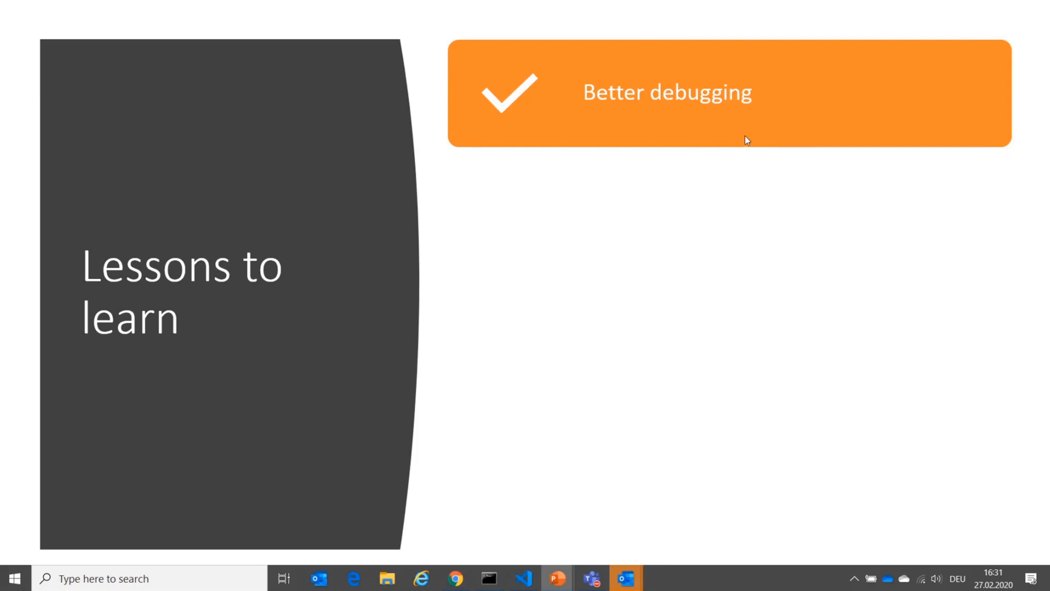
pyautogui.moveTo(659, 72)
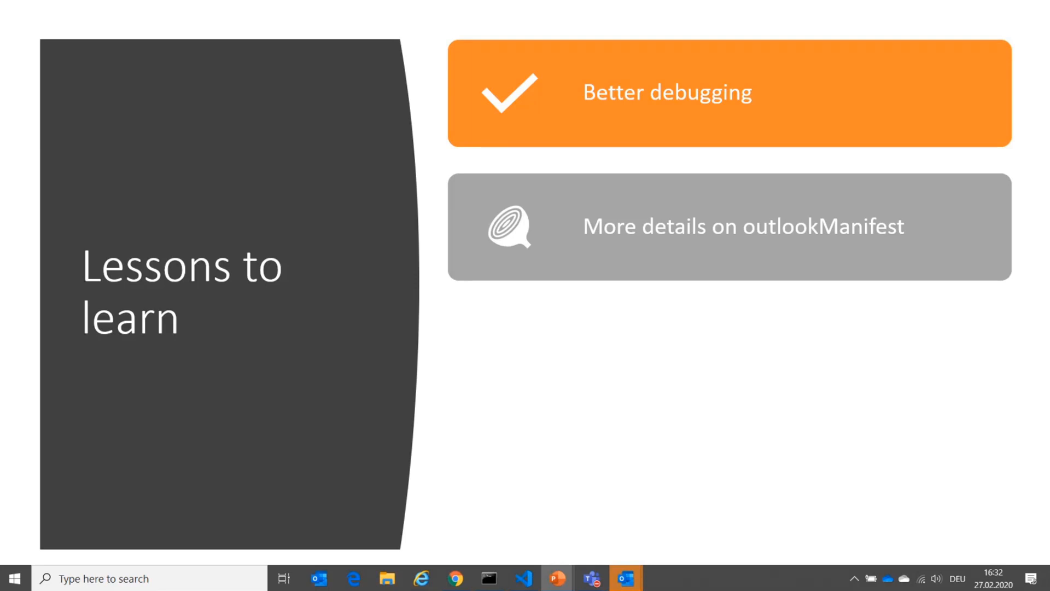
pyautogui.moveTo(835, 85)
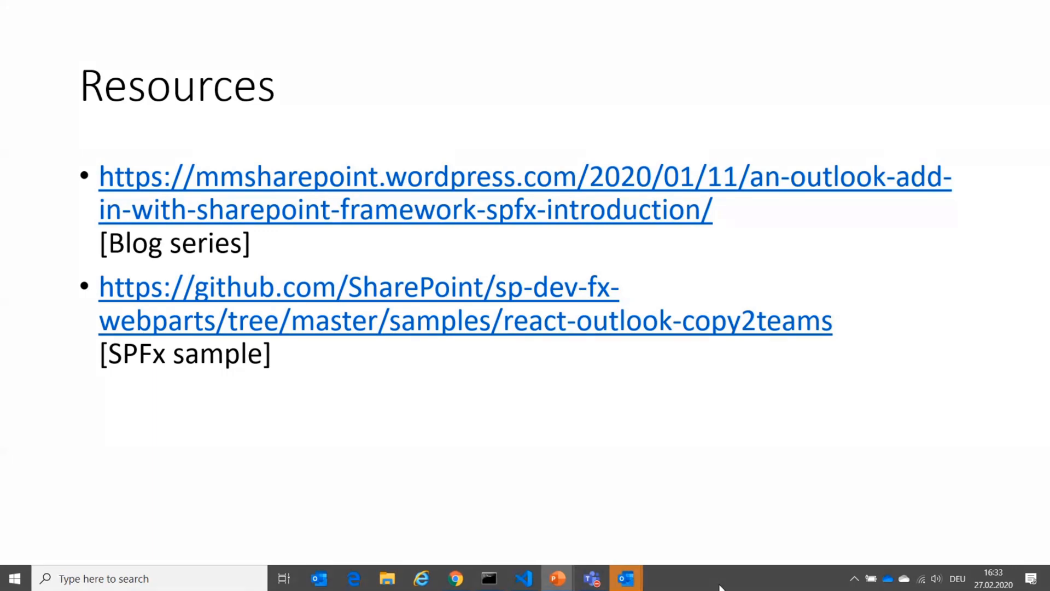
# - Switch from the Resources slide back to GraphController.ts in VS Code
pyautogui.click(523, 577)
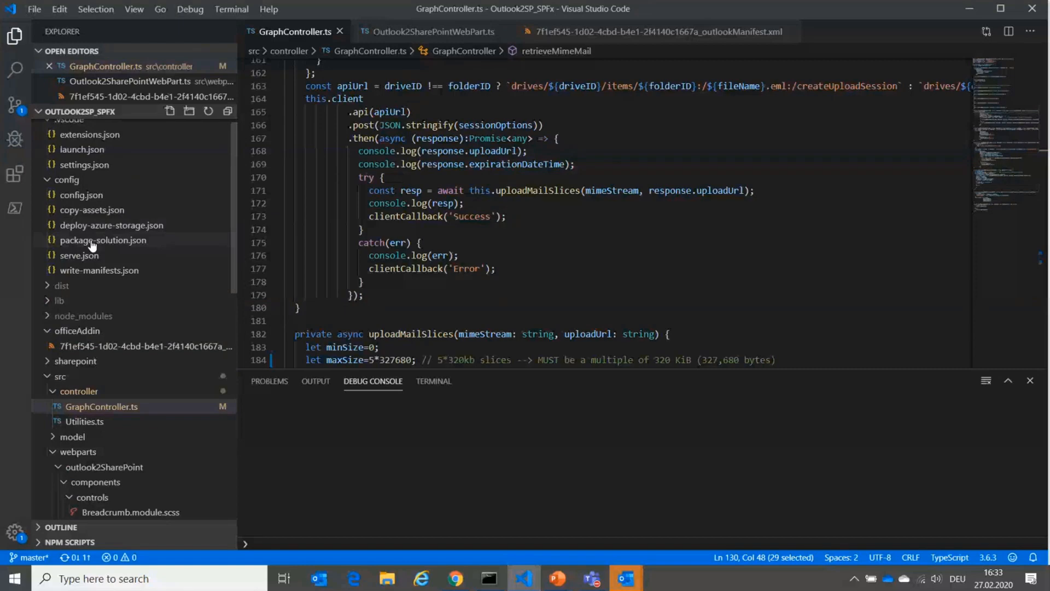
# - Review package-solution.json's webApiPermissionRequests from Group.Read.All to Sites.ReadWrite.All
pyautogui.click(103, 240)
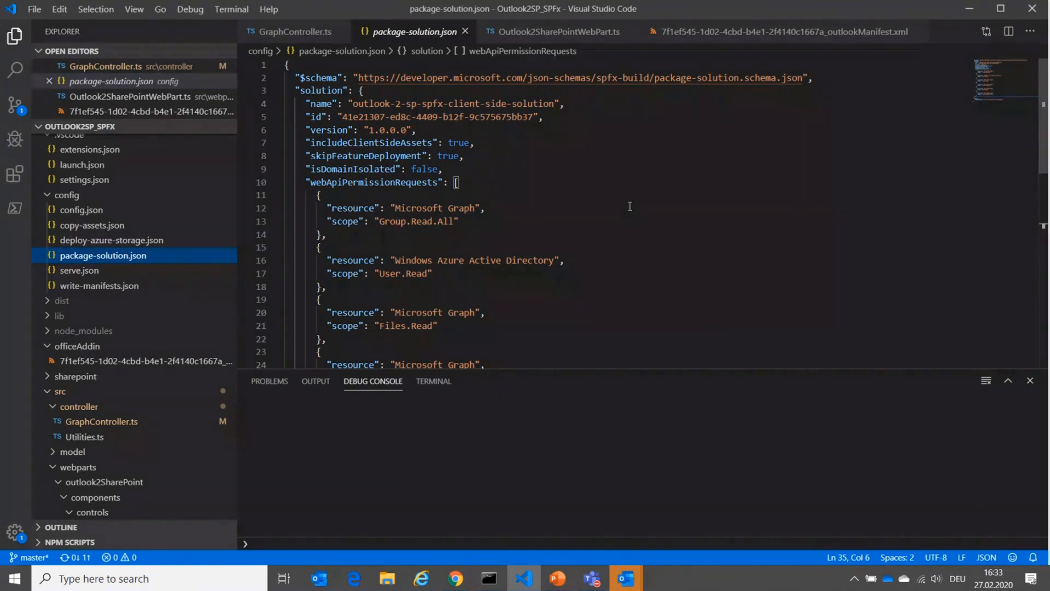
pyautogui.moveTo(636, 208)
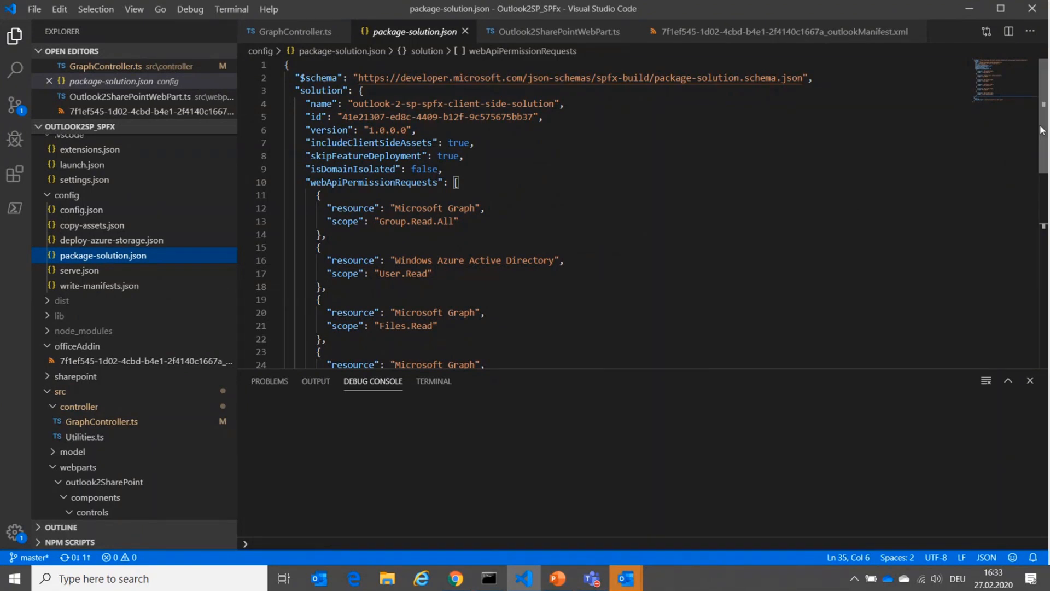
pyautogui.scroll(-3)
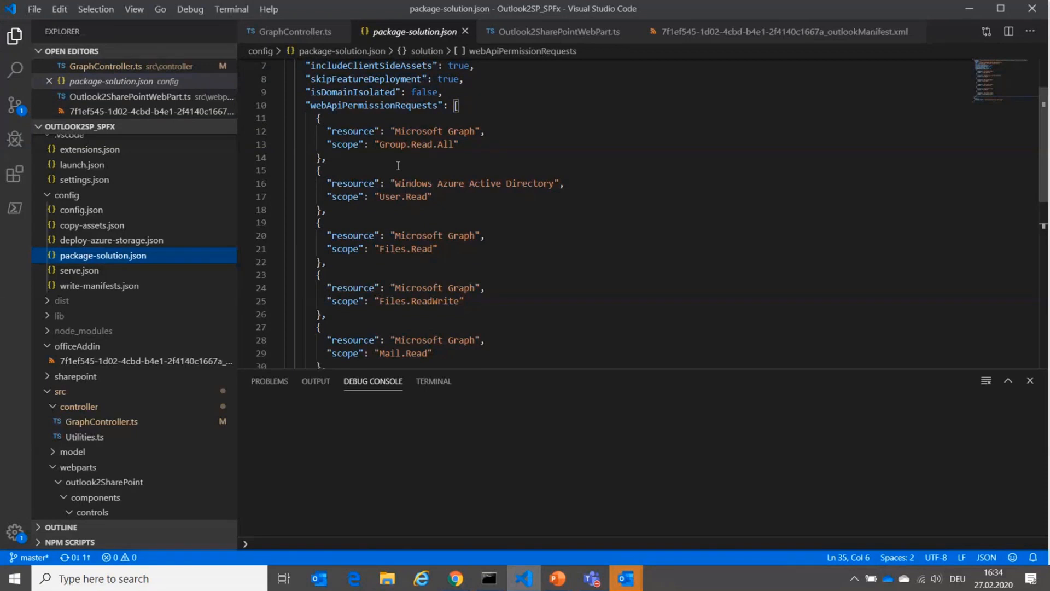
pyautogui.moveTo(605, 192)
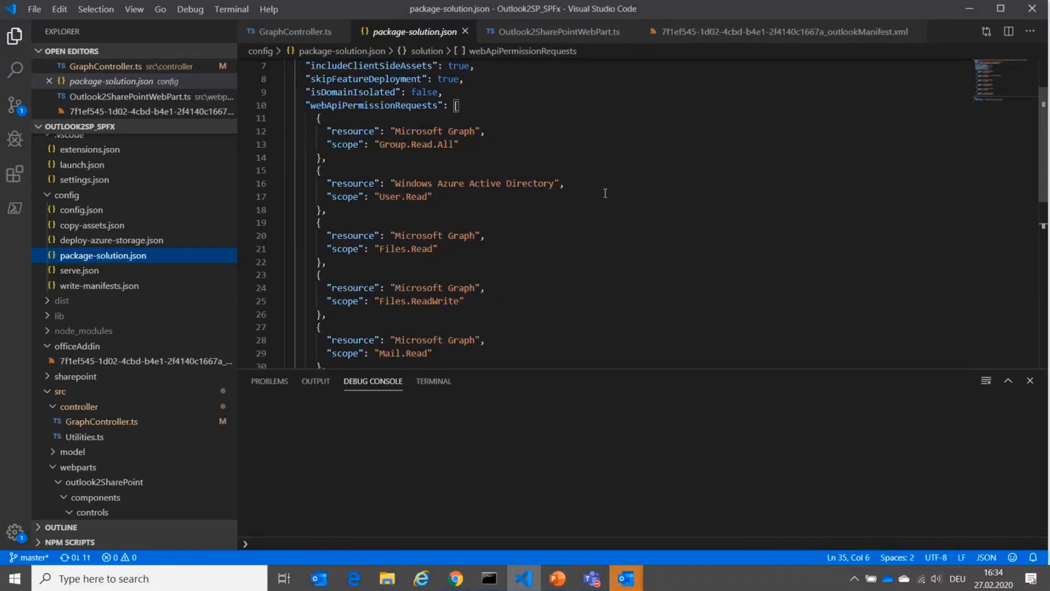
pyautogui.moveTo(684, 203)
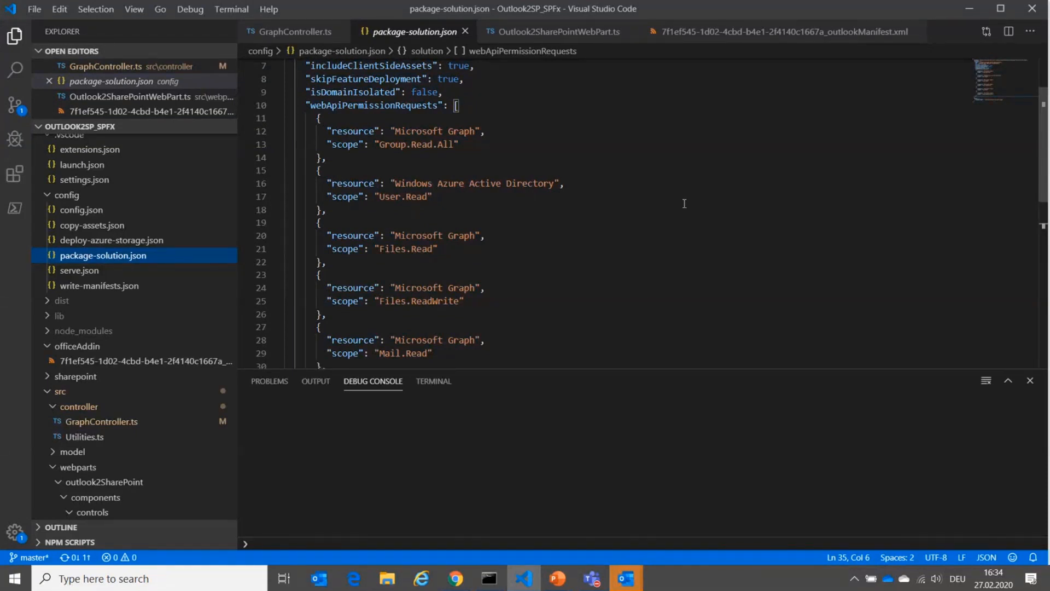
pyautogui.moveTo(741, 177)
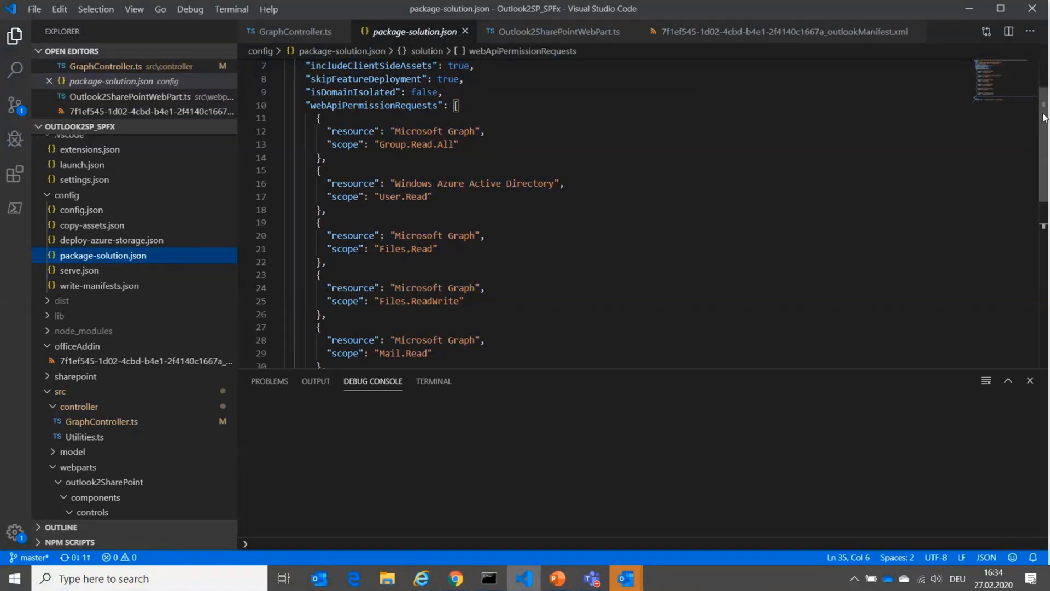
pyautogui.scroll(-3)
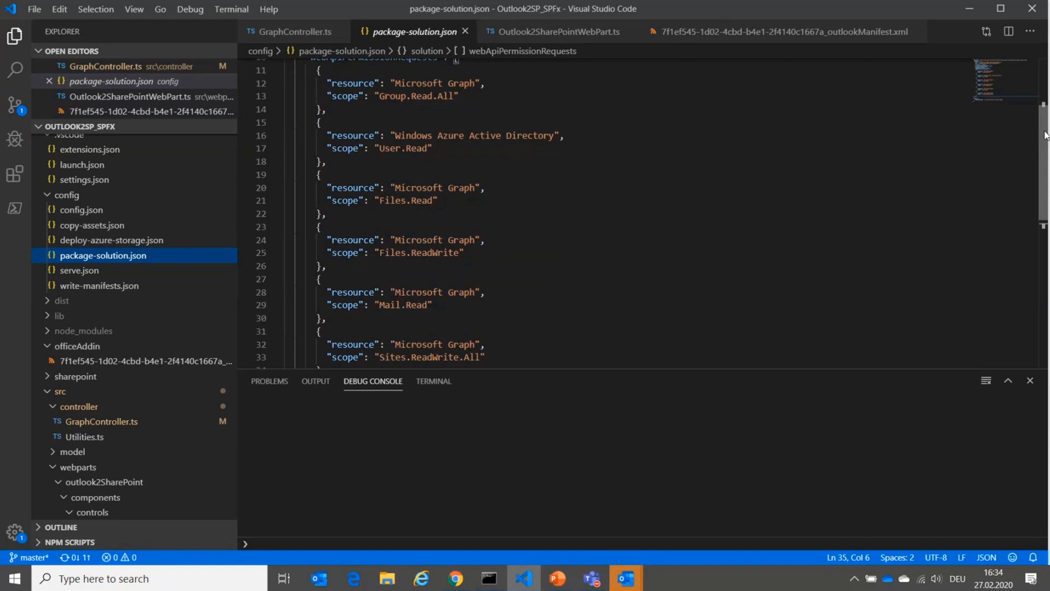
pyautogui.scroll(-3)
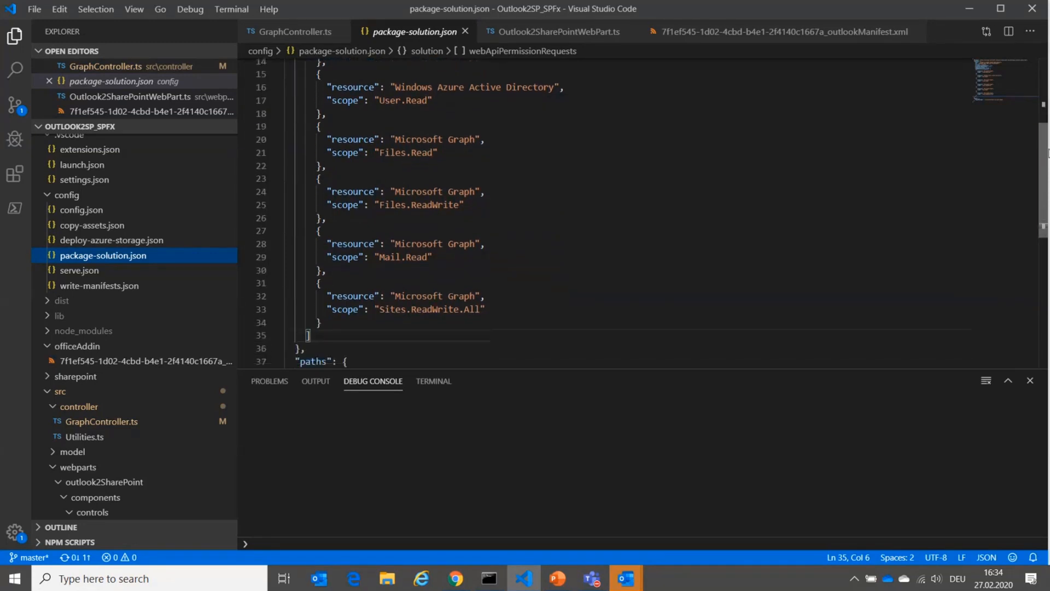
pyautogui.scroll(-3)
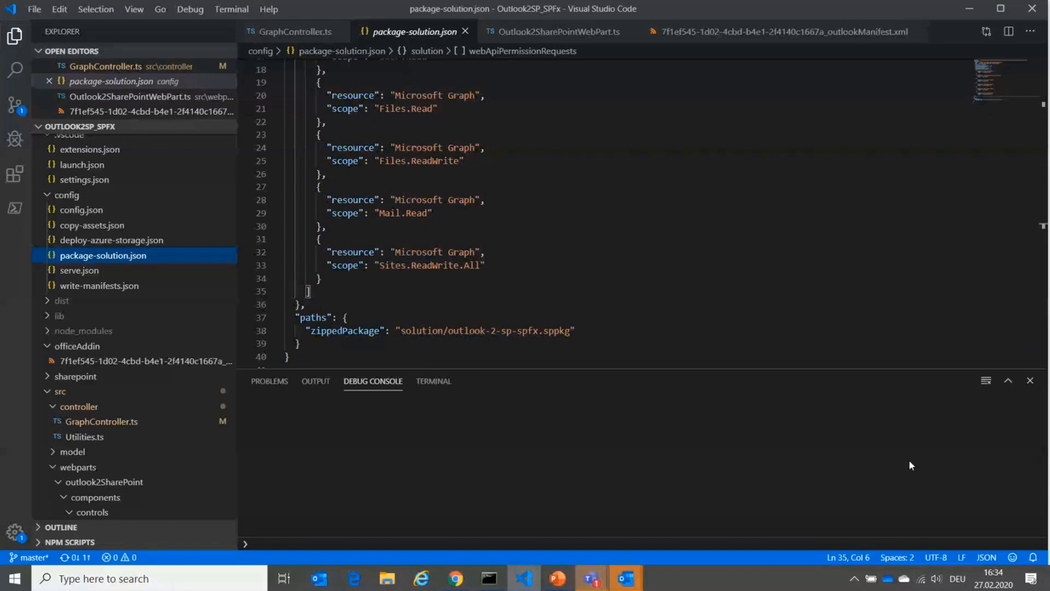
pyautogui.moveTo(96, 365)
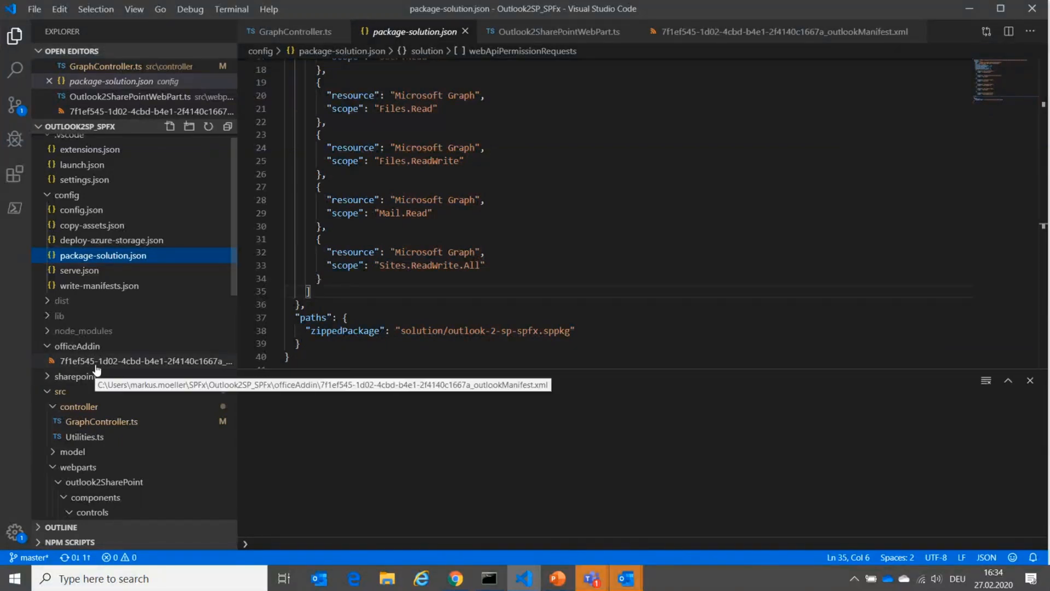
pyautogui.moveTo(141, 360)
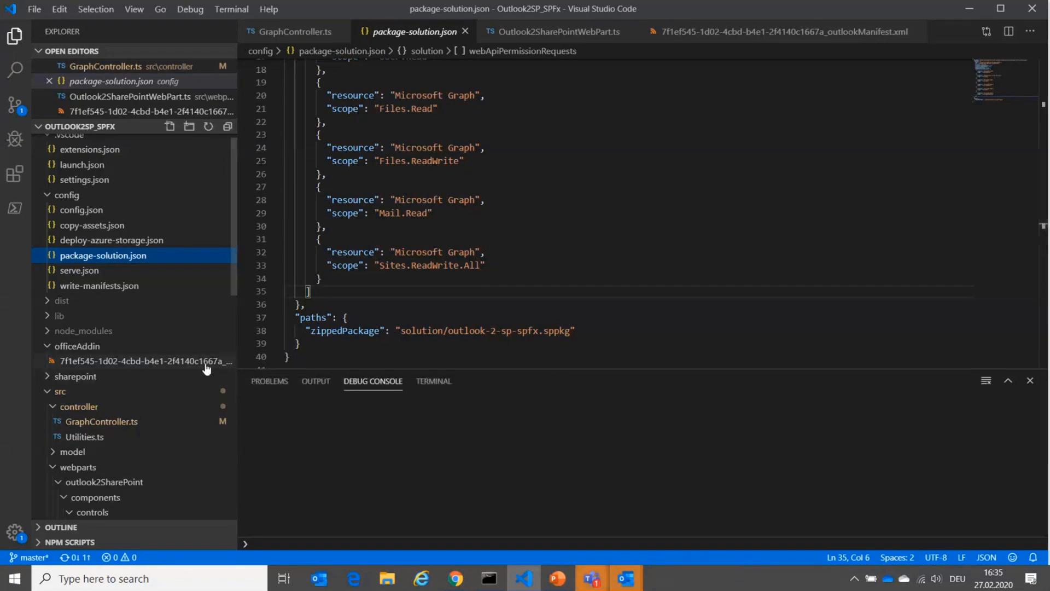
# - Bring up the _outlookManifest.xml file under officeAddin
pyautogui.click(146, 359)
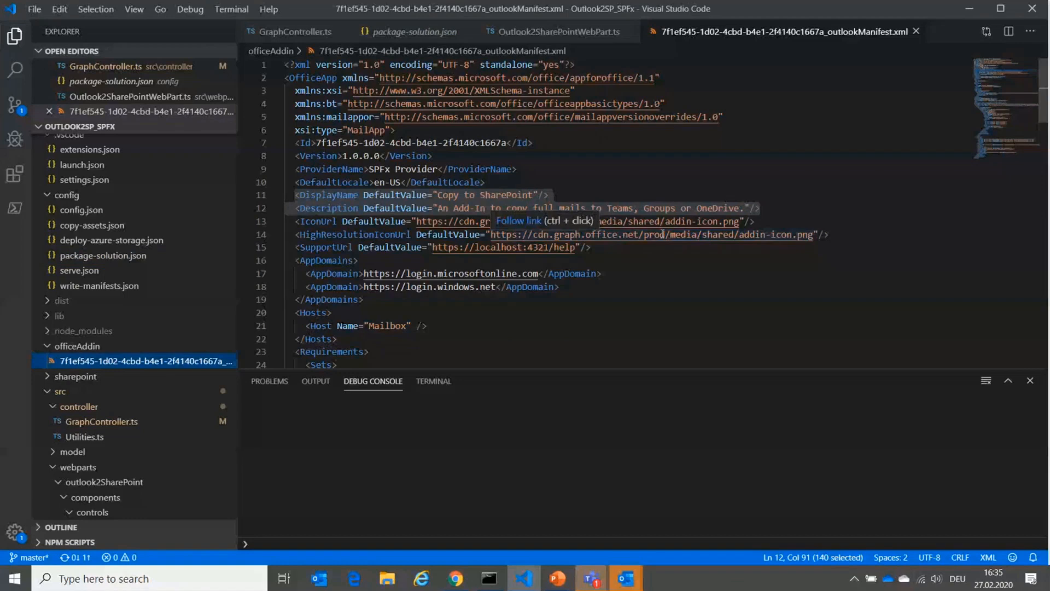
# - Scroll the manifest down to its requirements, form settings and ReadWriteMailbox permission
pyautogui.scroll(-3)
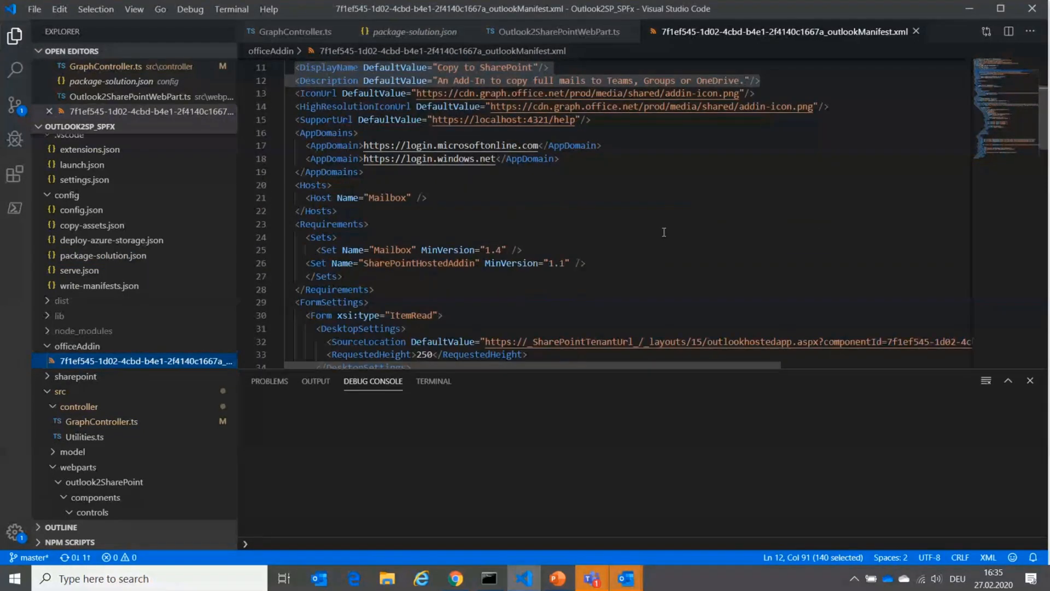
pyautogui.scroll(-3)
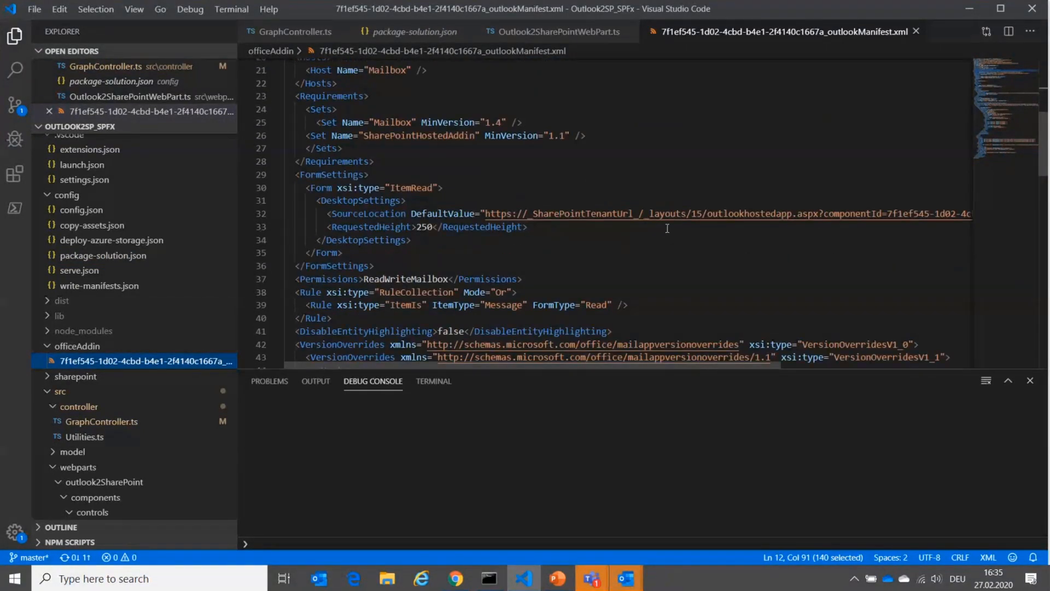
pyautogui.moveTo(580, 228)
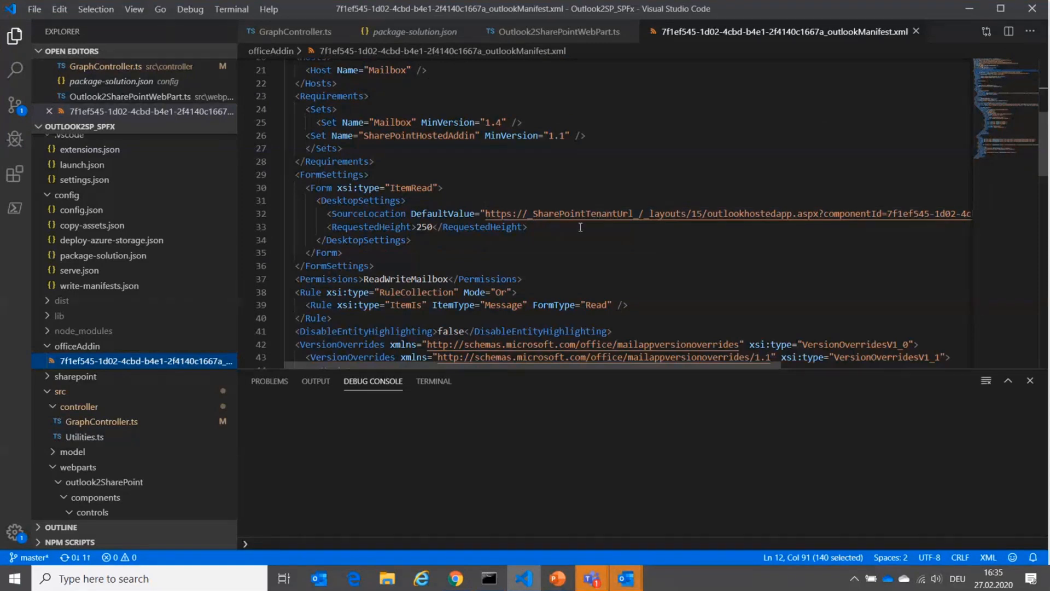